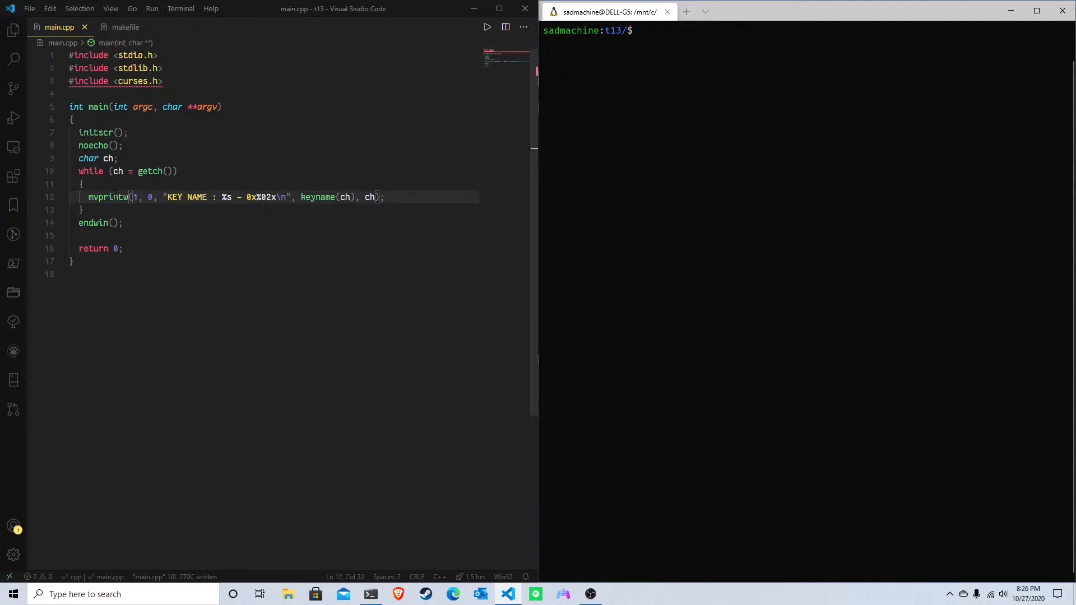
Build and run the key reader with make && ./main and feed it an uppercase A.
left_click_drag(78, 170, 177, 170)
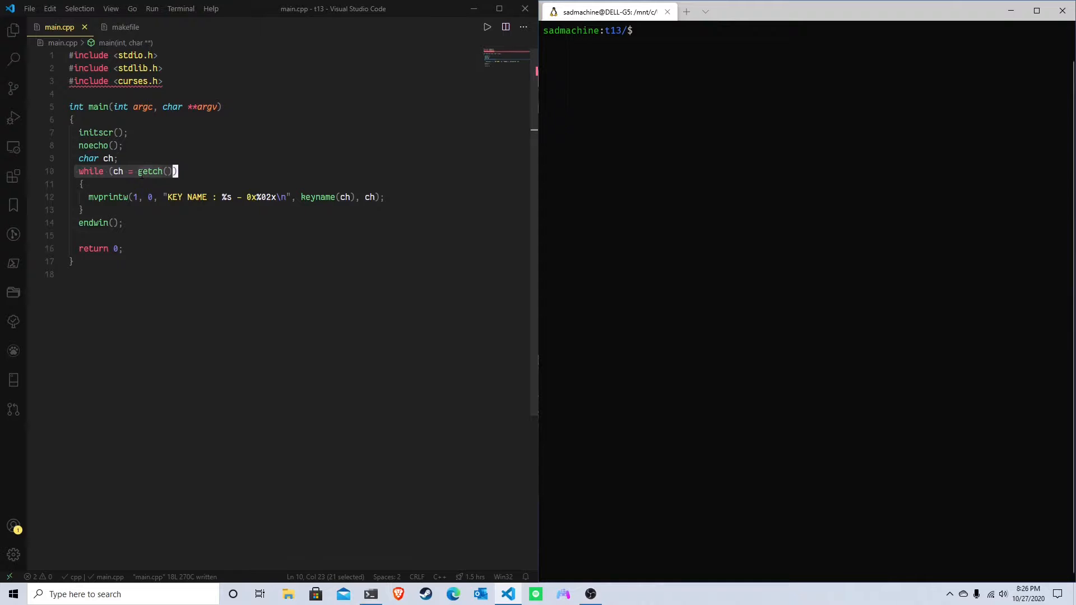
left_click(145, 171)
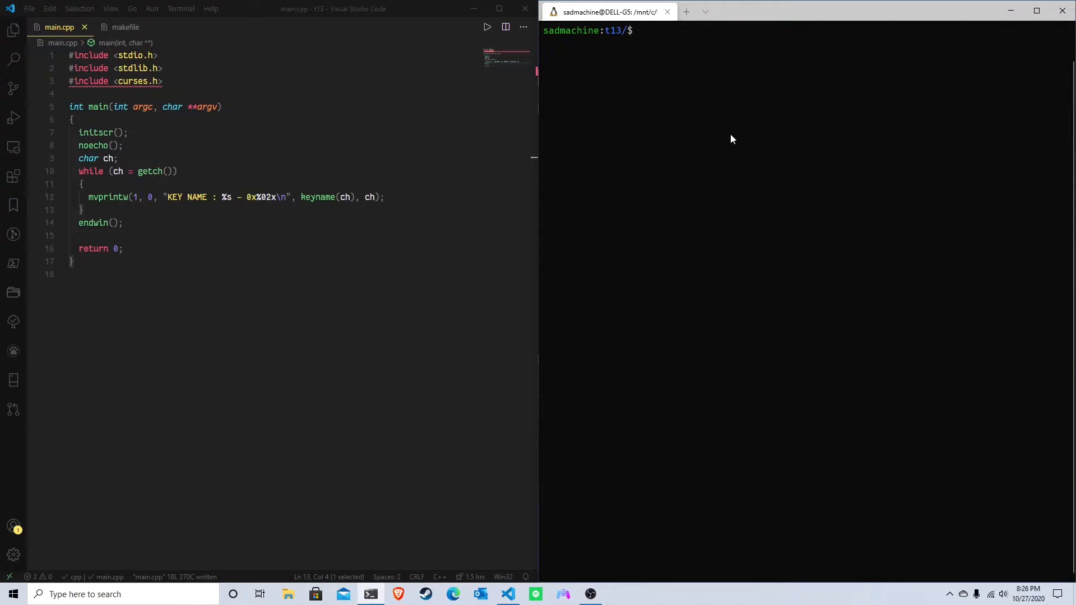
type("am")
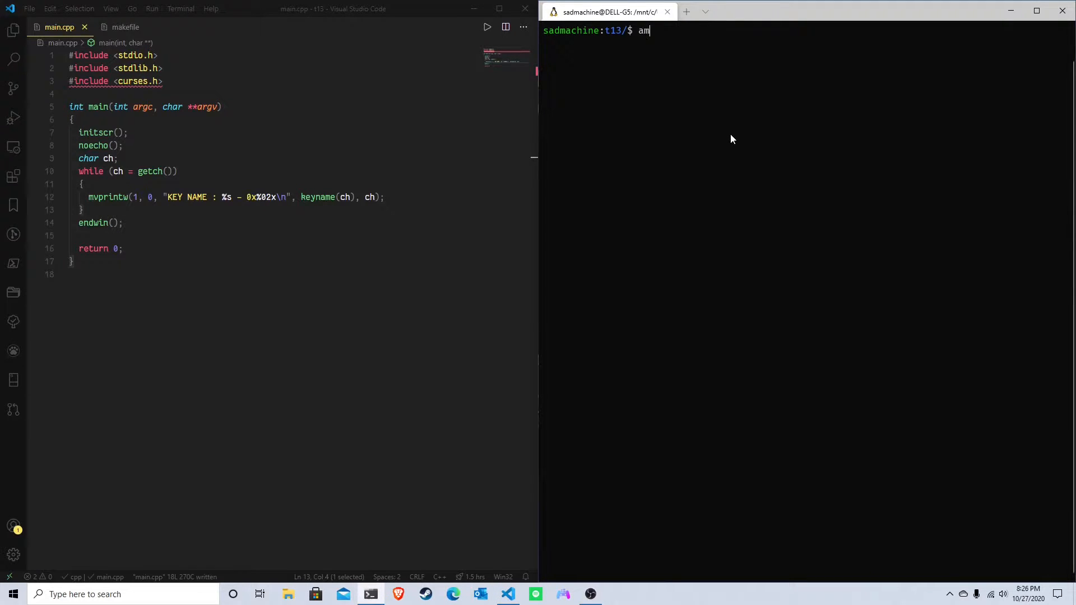
type("make && ./ma")
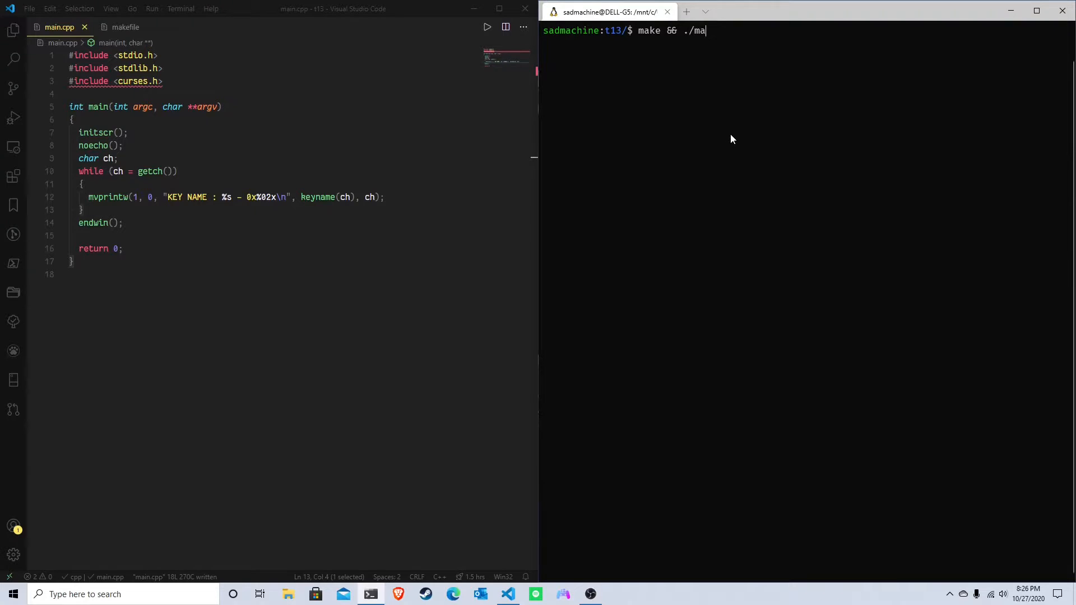
key("Return")
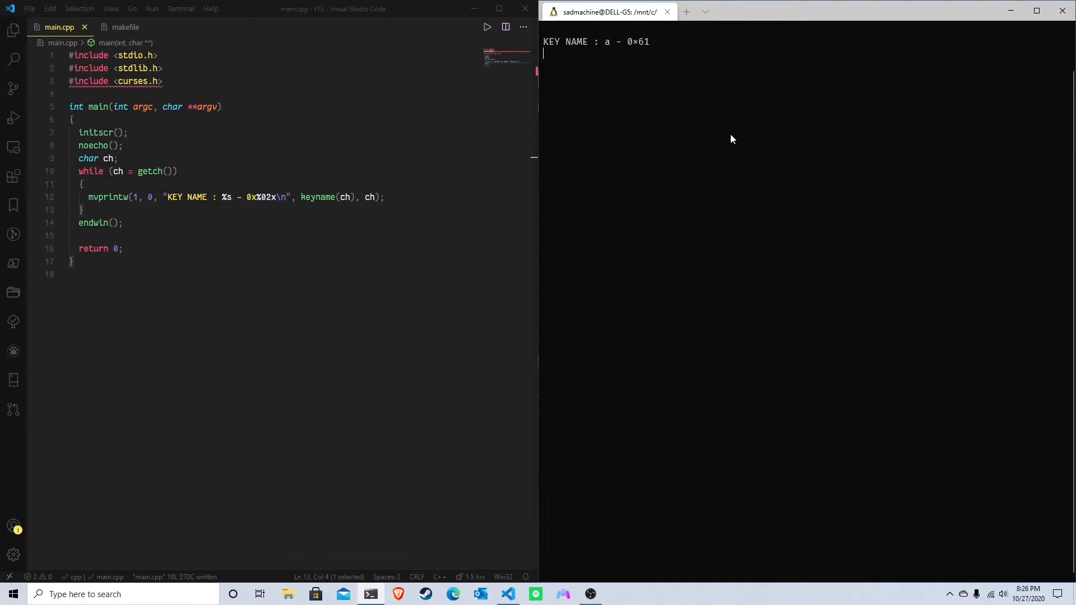
mouse_move(200, 197)
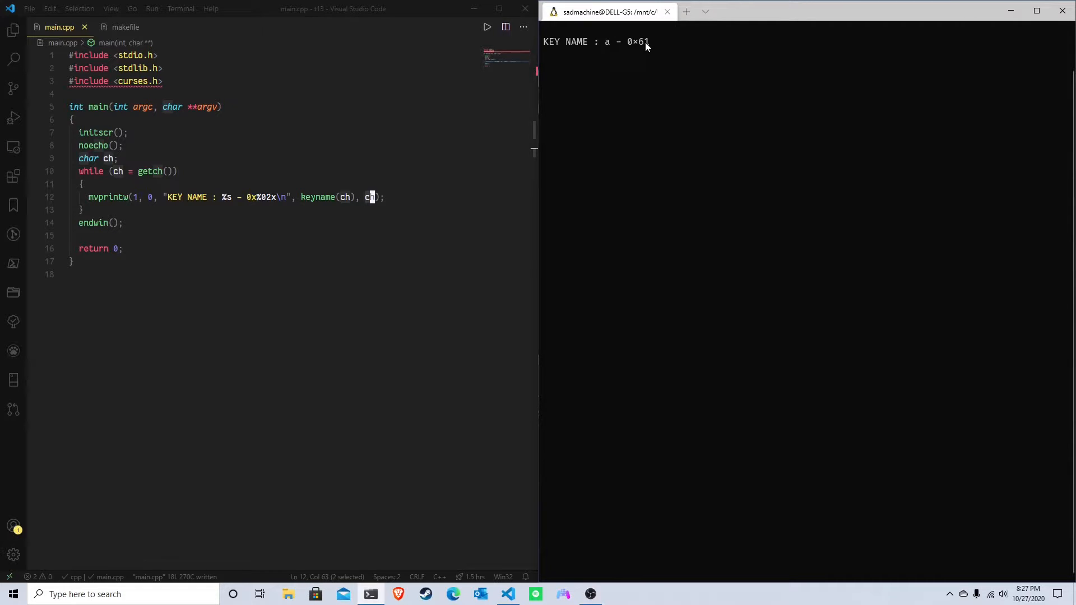
type("A")
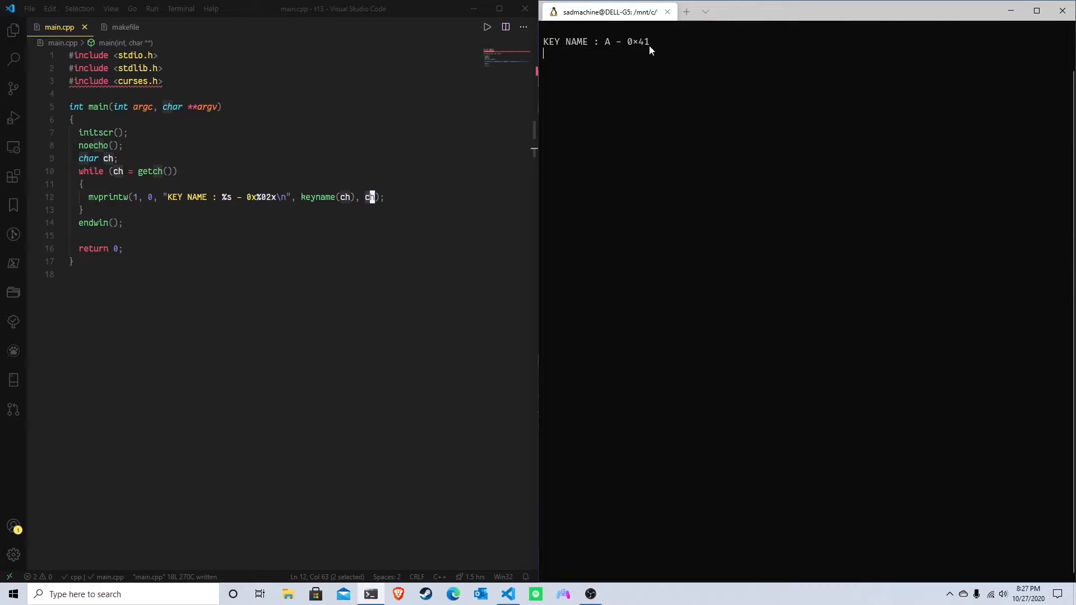
Feed Ctrl+A, A and Ctrl+B to the running program to read their names and hex codes.
key("ctrl+a")
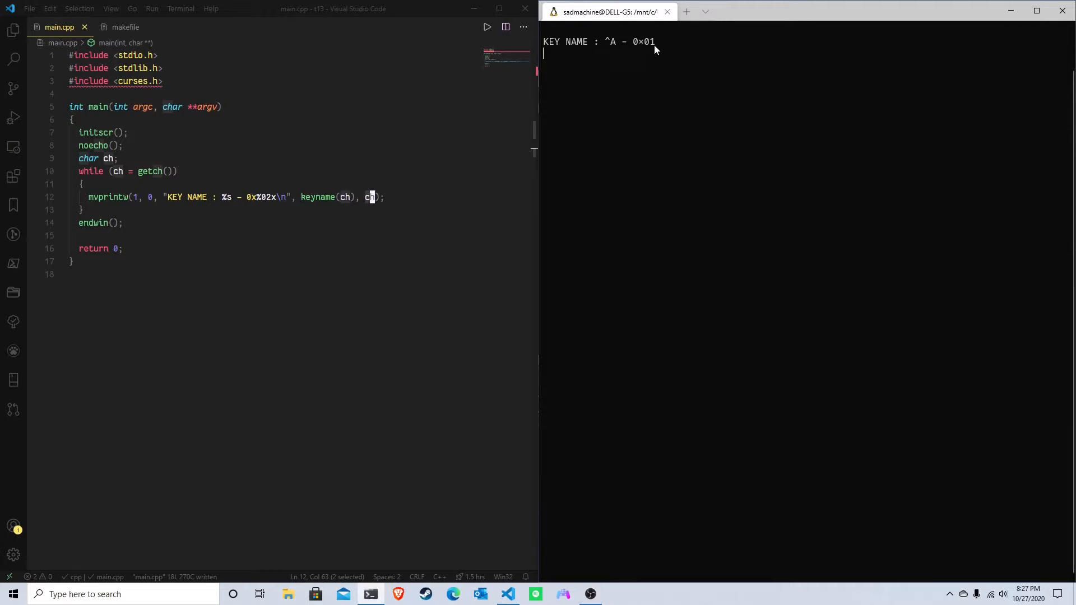
mouse_move(628, 49)
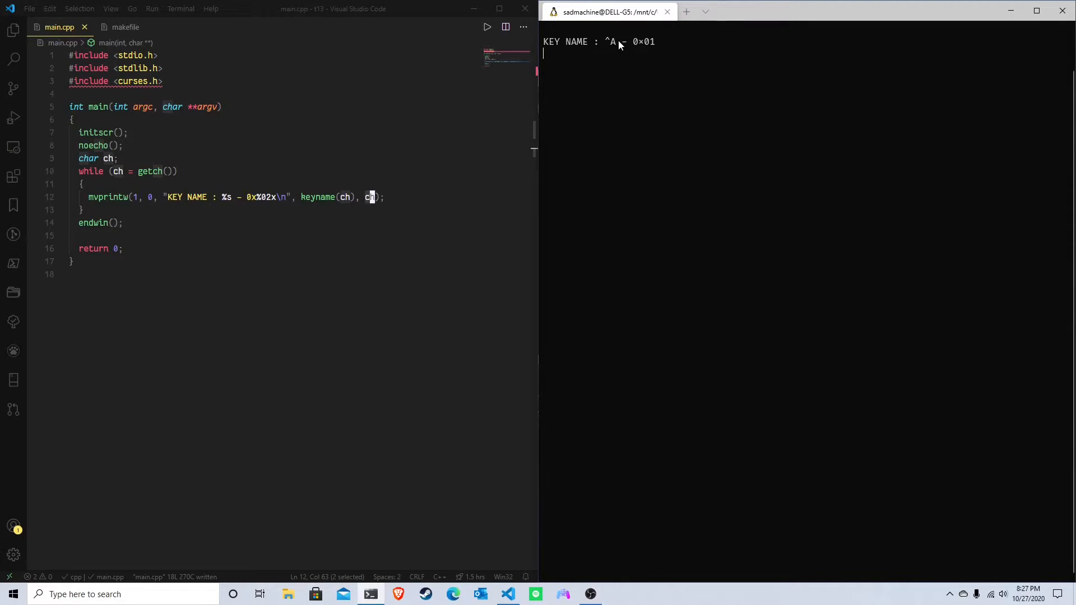
mouse_move(632, 45)
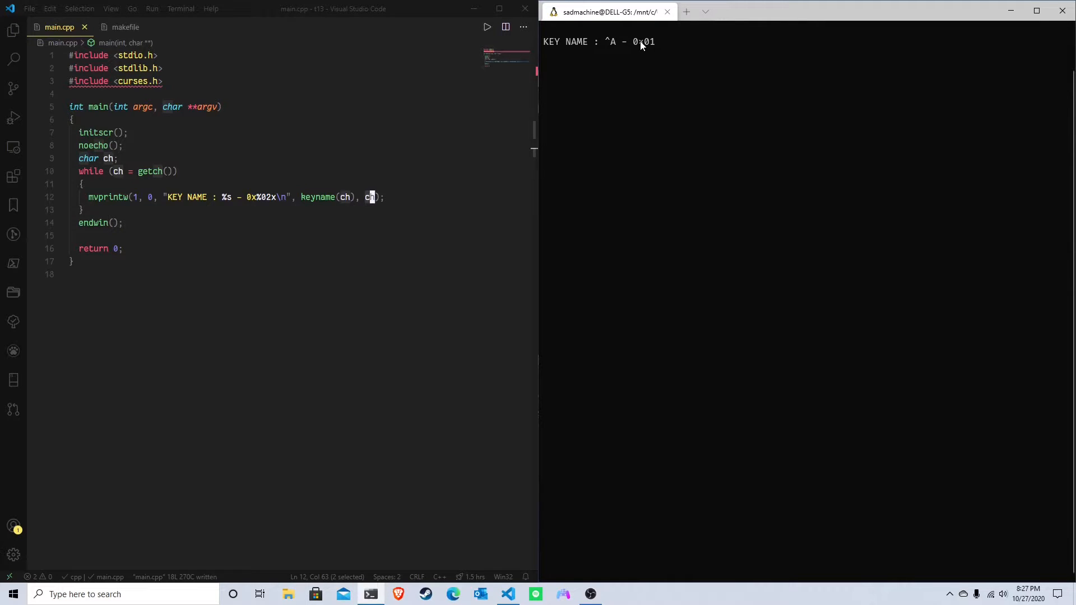
key("A")
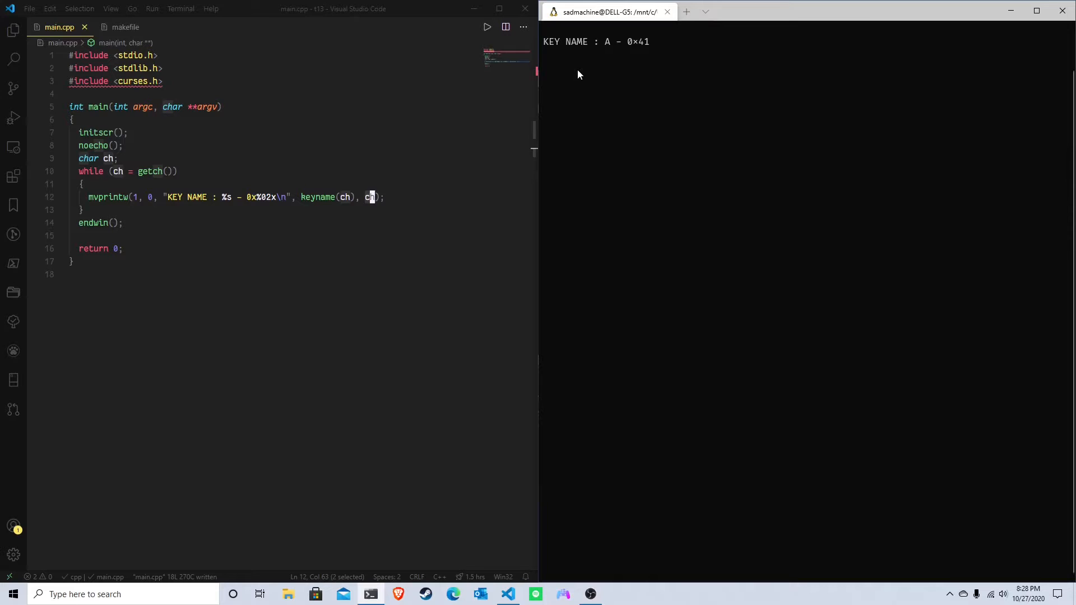
mouse_move(605, 149)
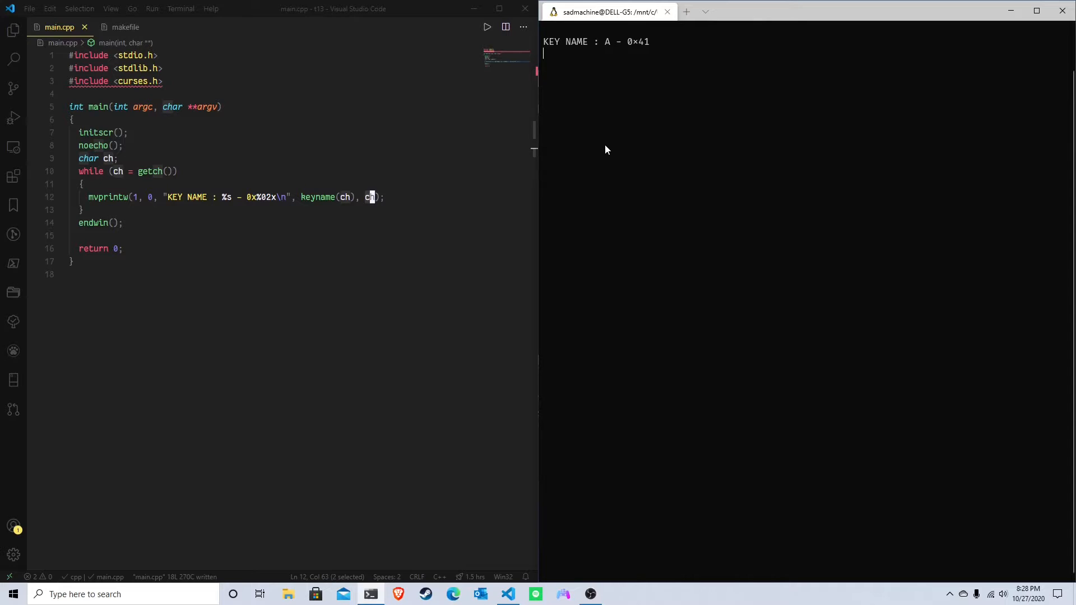
key("ctrl+b")
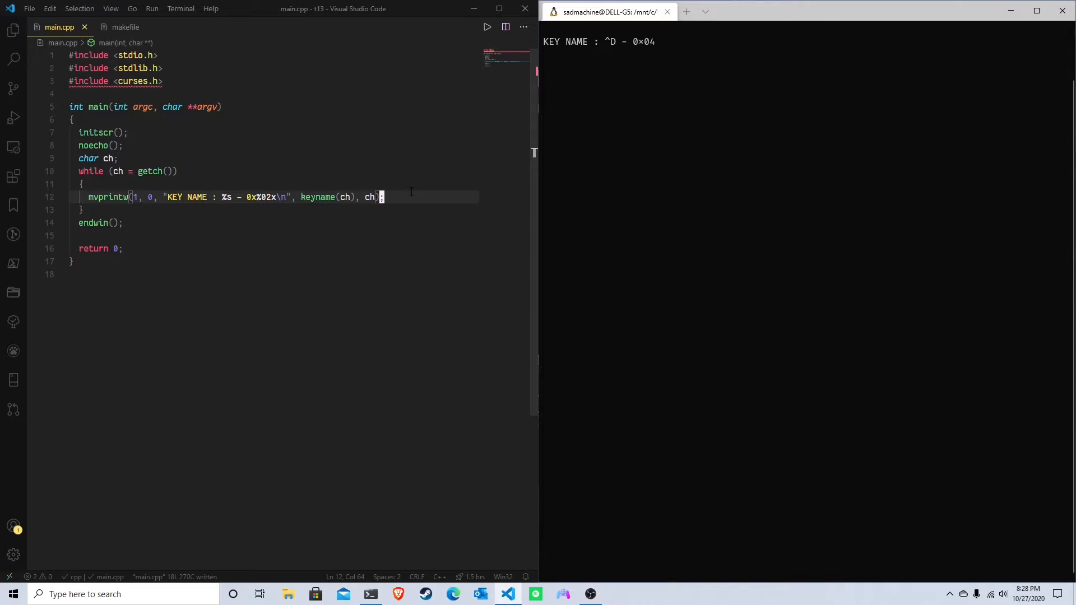
Add if (ch == ('f' & 0x1F)) inside the loop and save main.cpp.
type("(ch &")
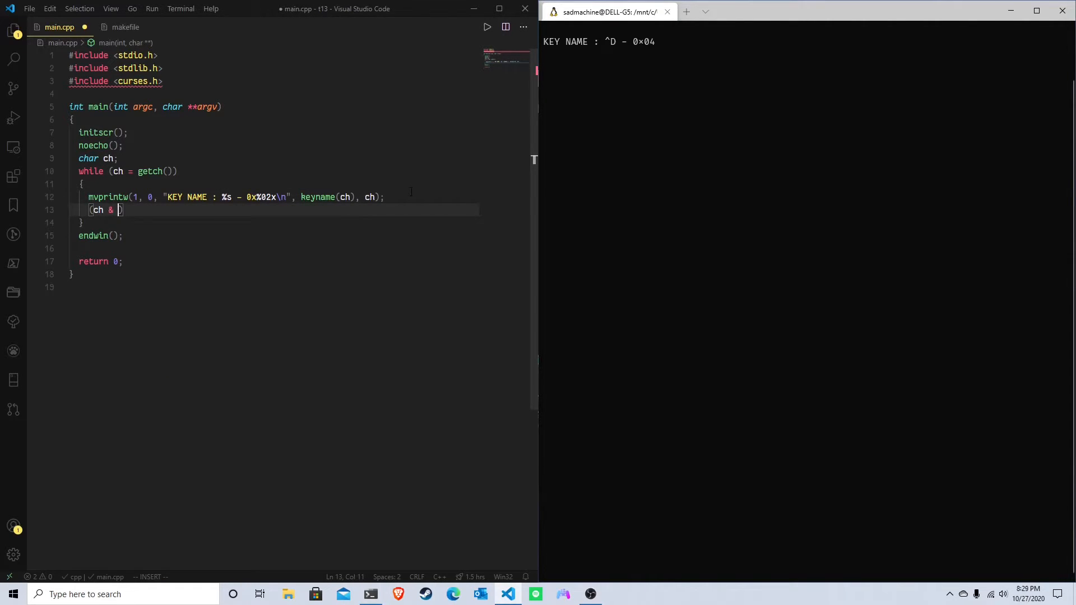
type("0x1f")
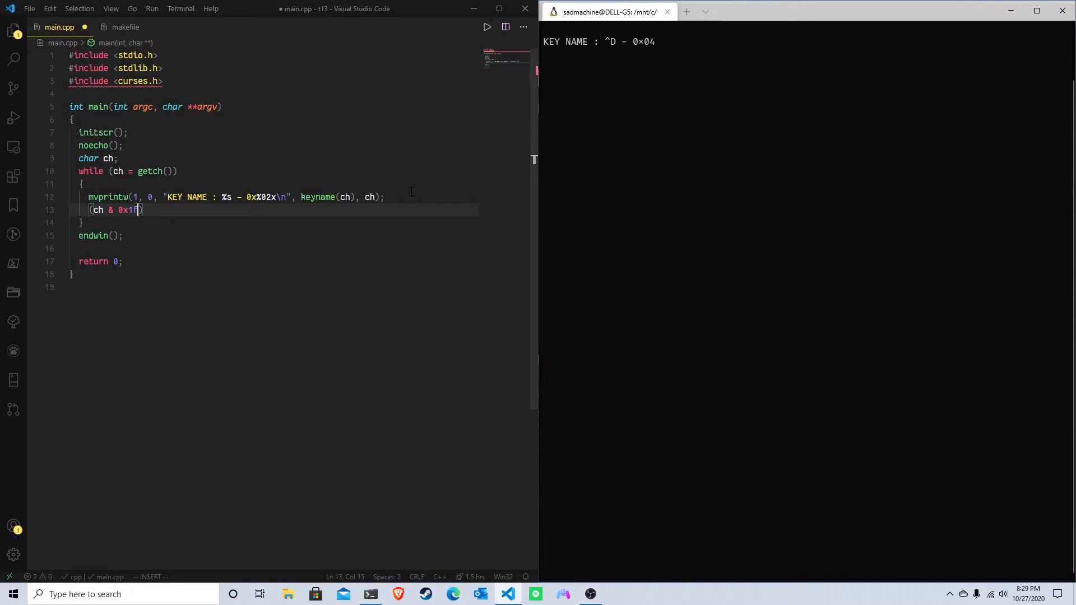
type("F);")
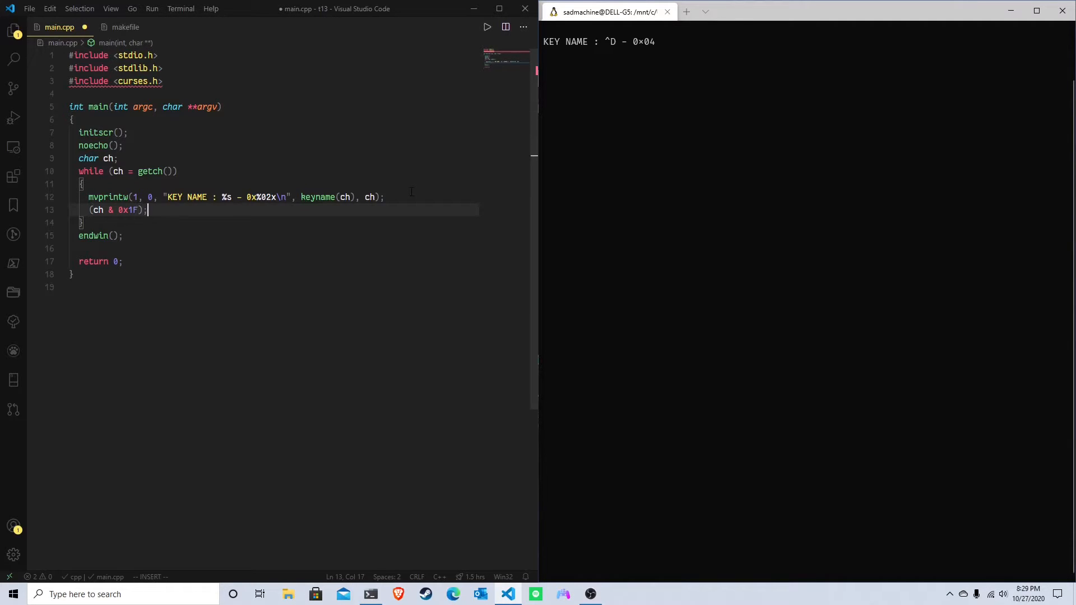
key("Escape")
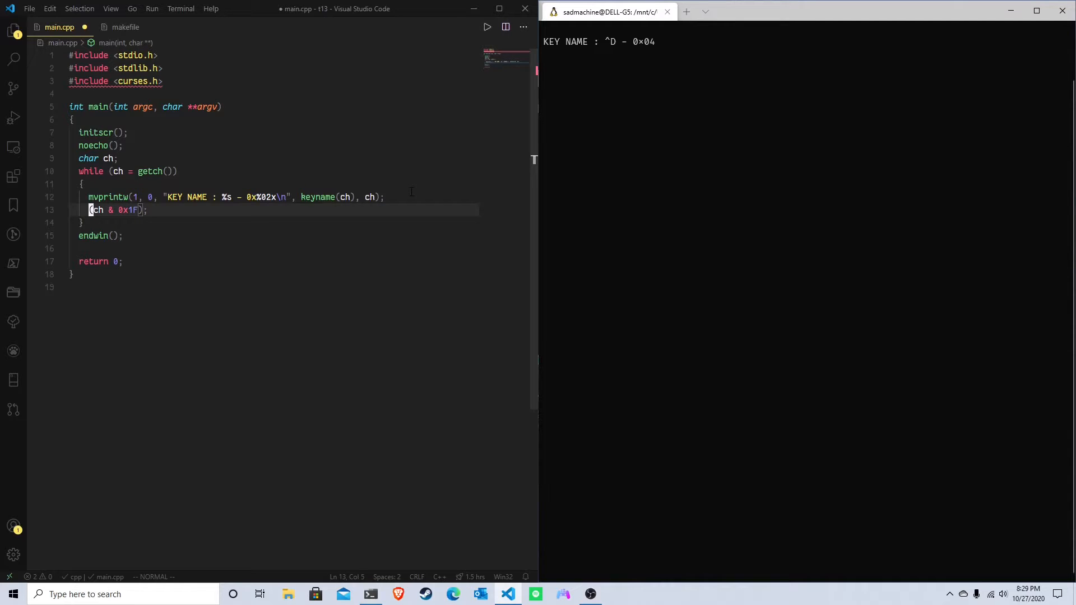
type("if")
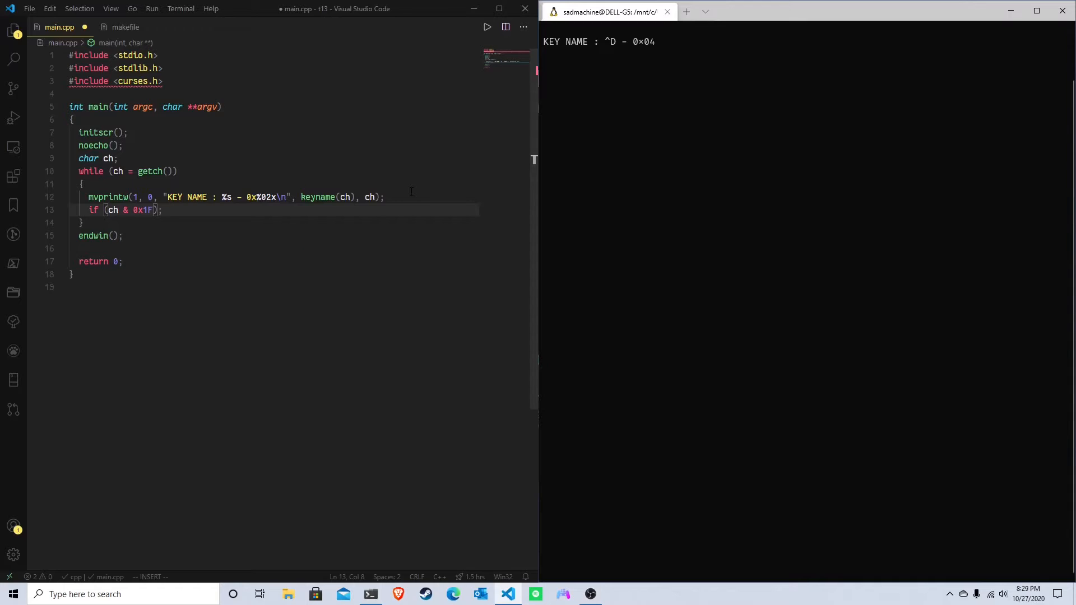
type("ch")
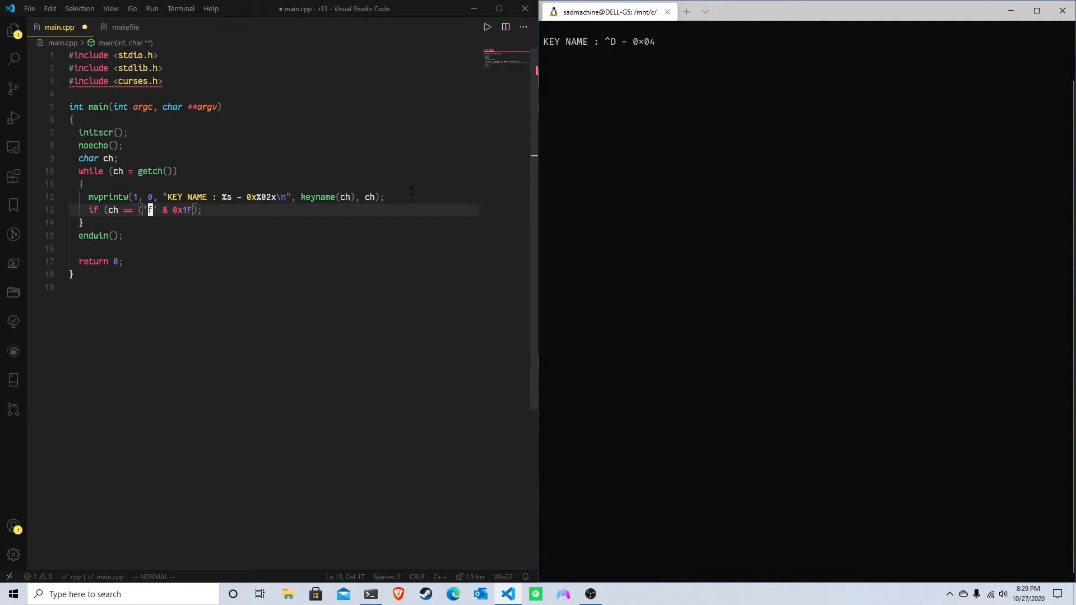
key("ctrl+s")
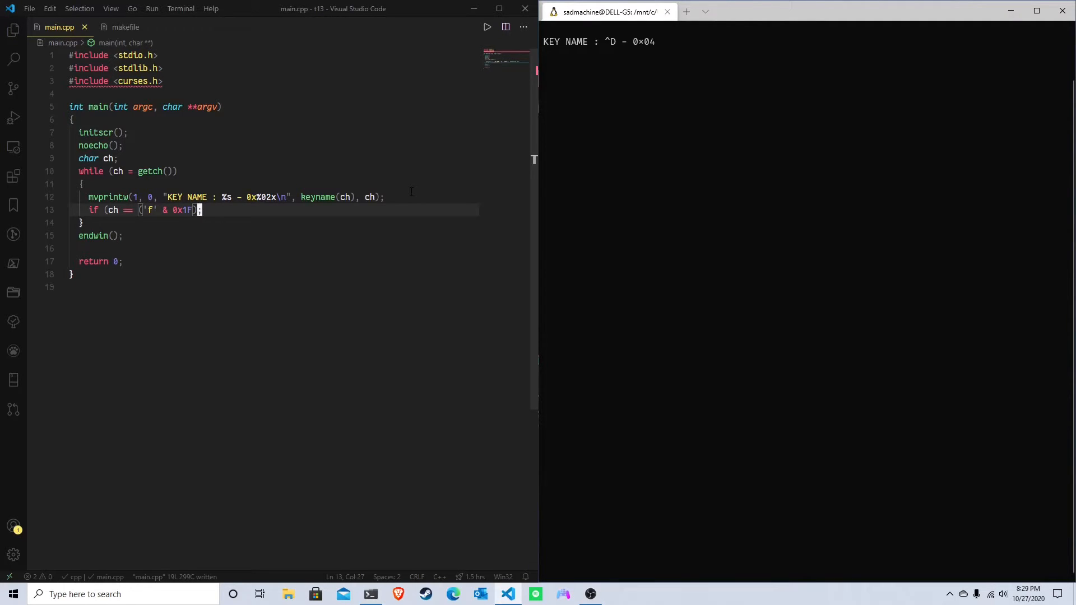
key("Enter")
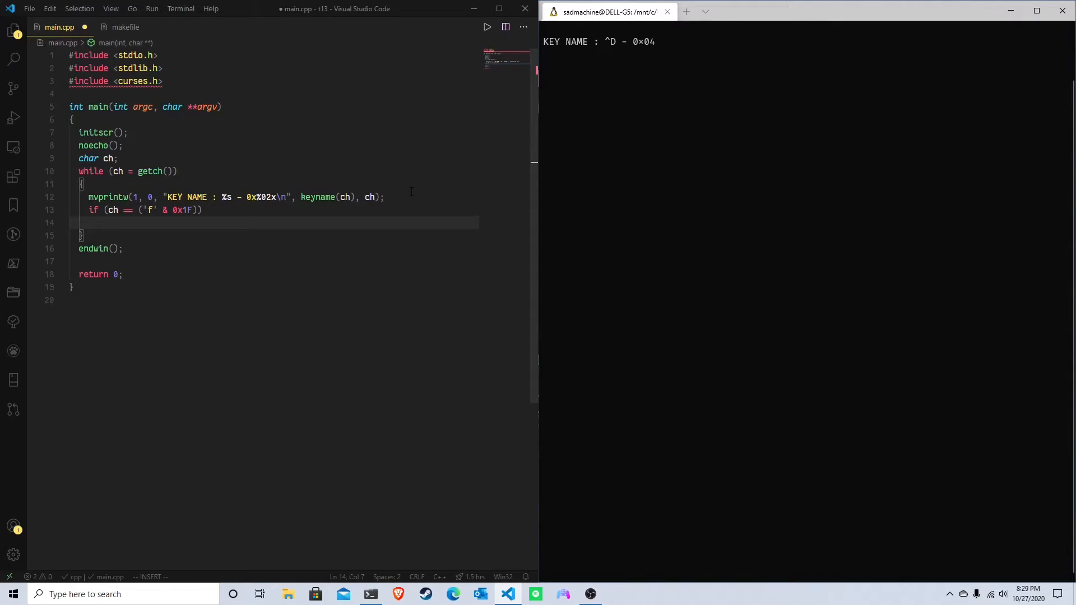
Print "Detected Ctrl+a!" via mvprintw(0, 0, ...) under the condition.
type("mvprintw(0, 0, \"")
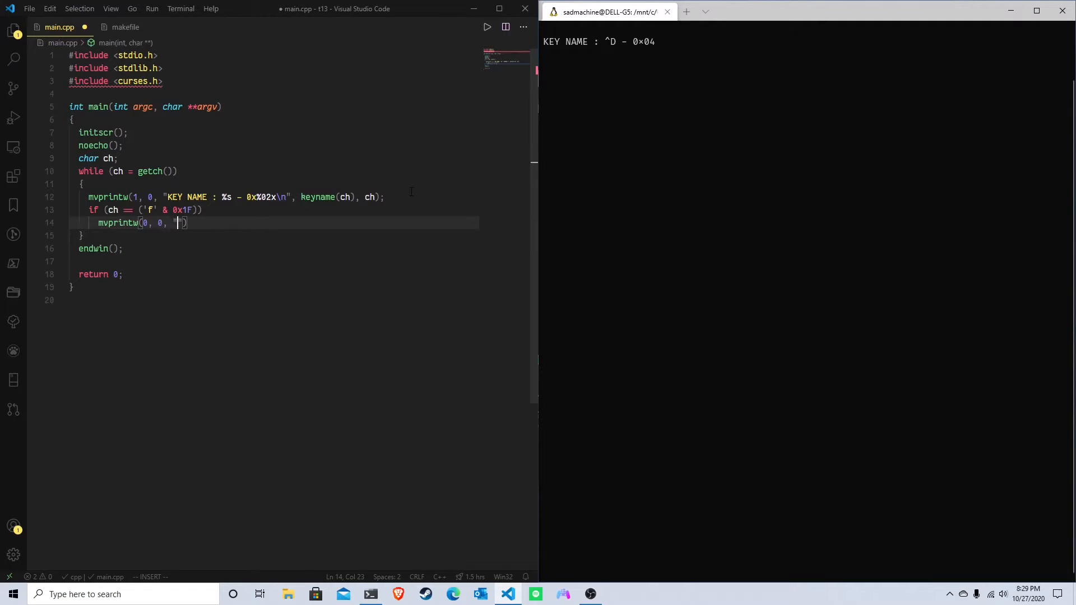
type("Detected C")
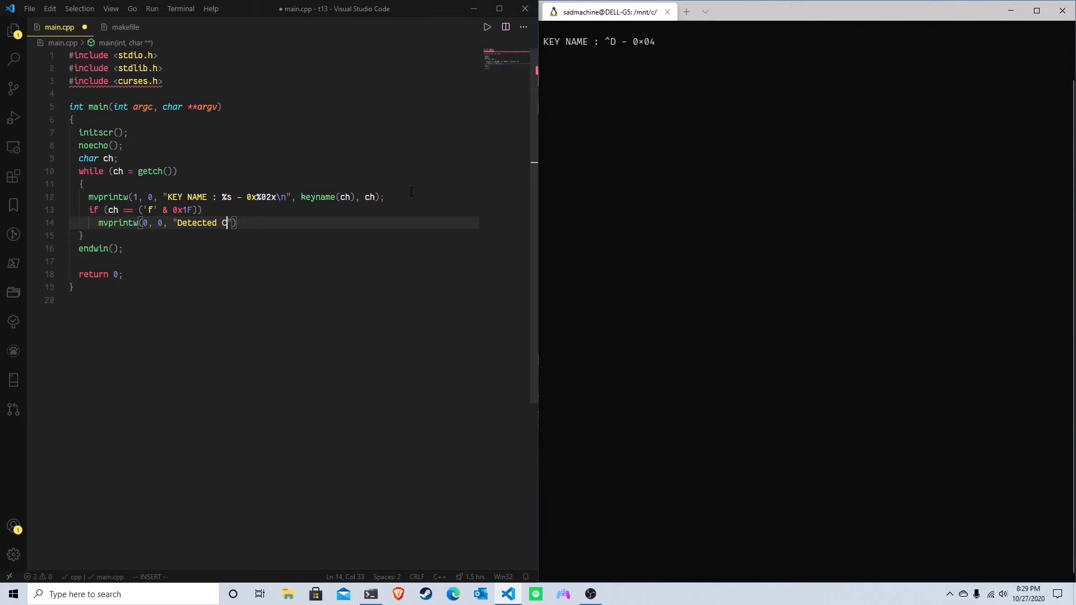
type("trl+")
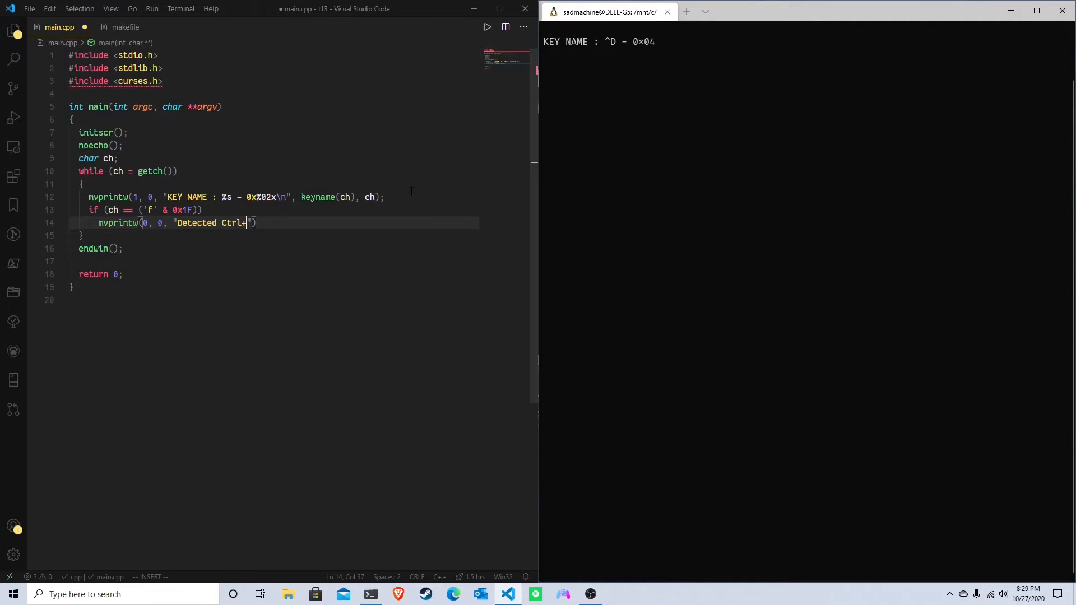
type("f")
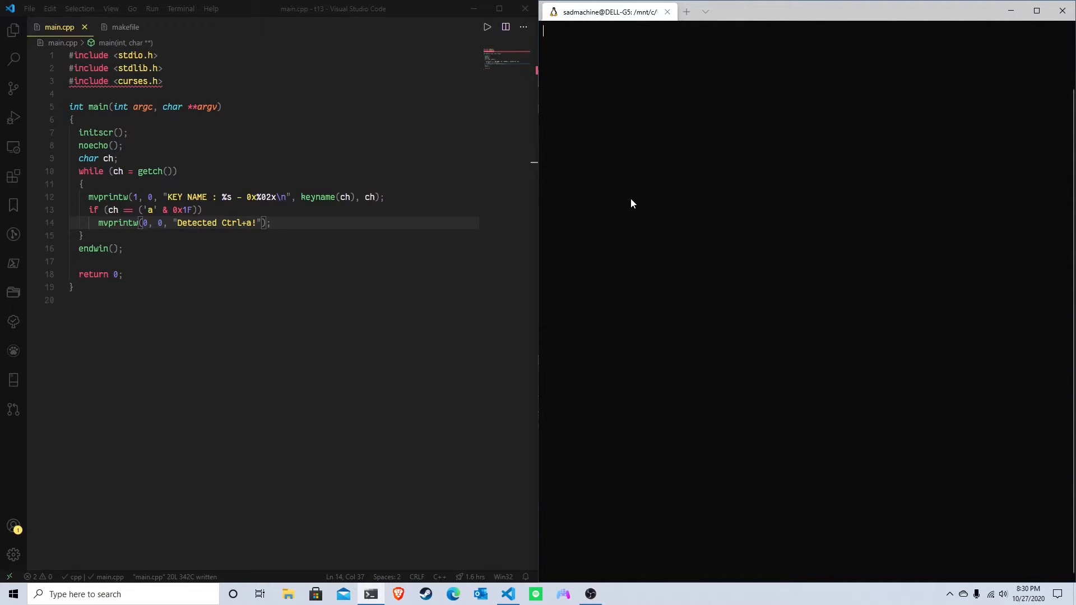
Rerun make && ./main and confirm Detected Ctrl+a! appears for ^A - 0x01.
key("ctrl+d")
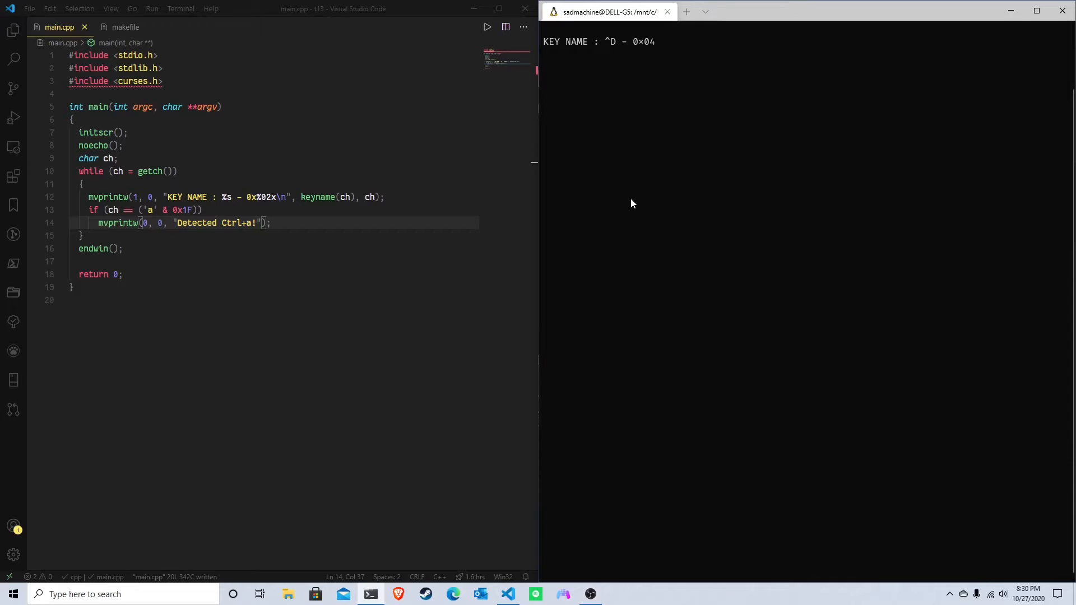
key("ctrl+a")
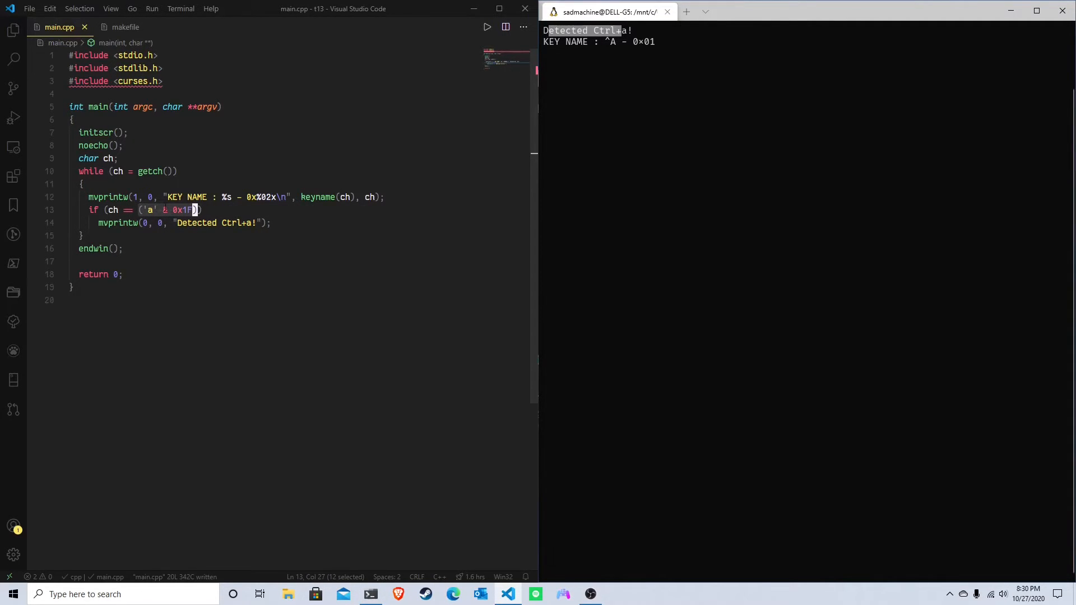
mouse_move(149, 209)
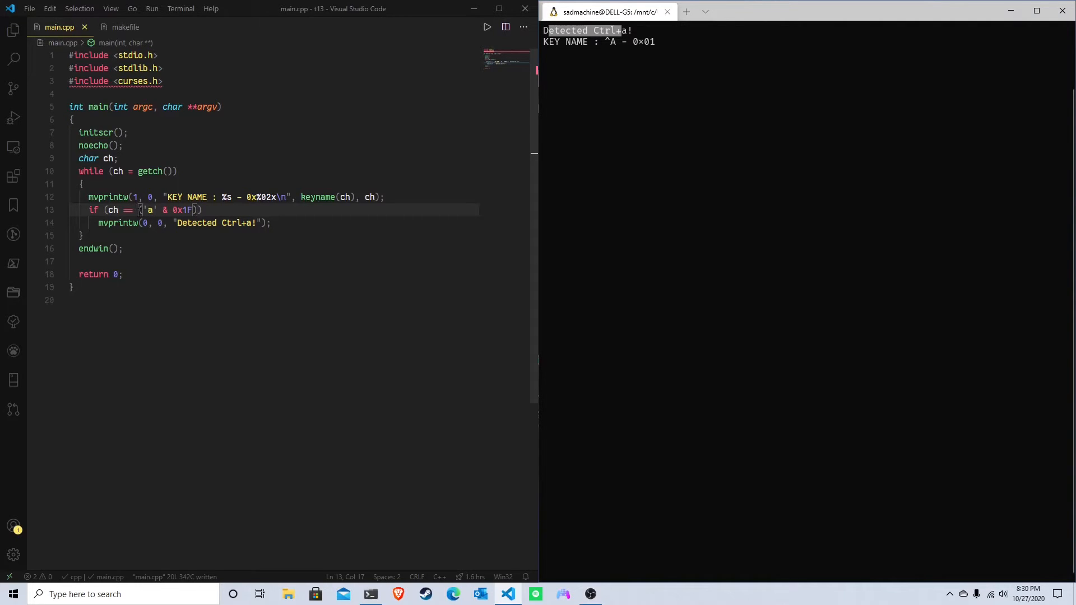
left_click_drag(137, 210, 194, 210)
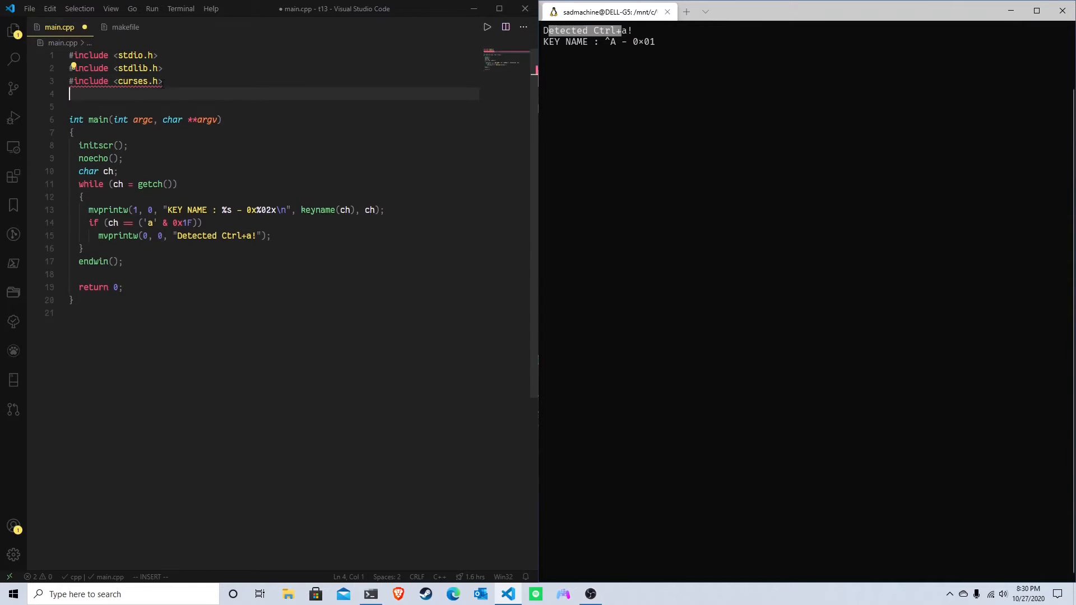
Define #define ctrl(x) (x & 0x1F) below the includes in main.cpp.
type("#define")
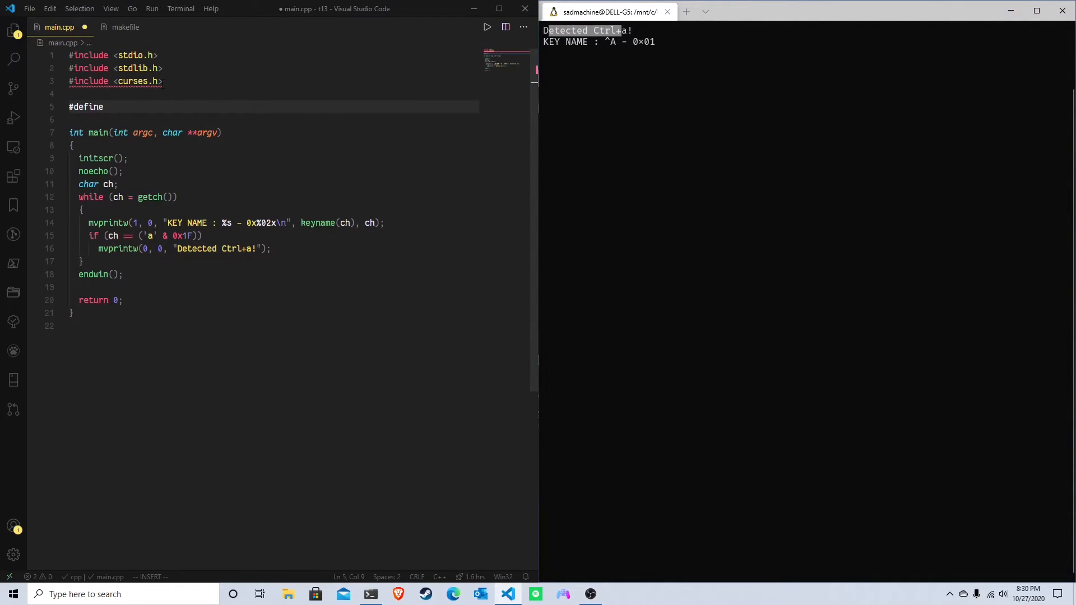
type("ctrl")
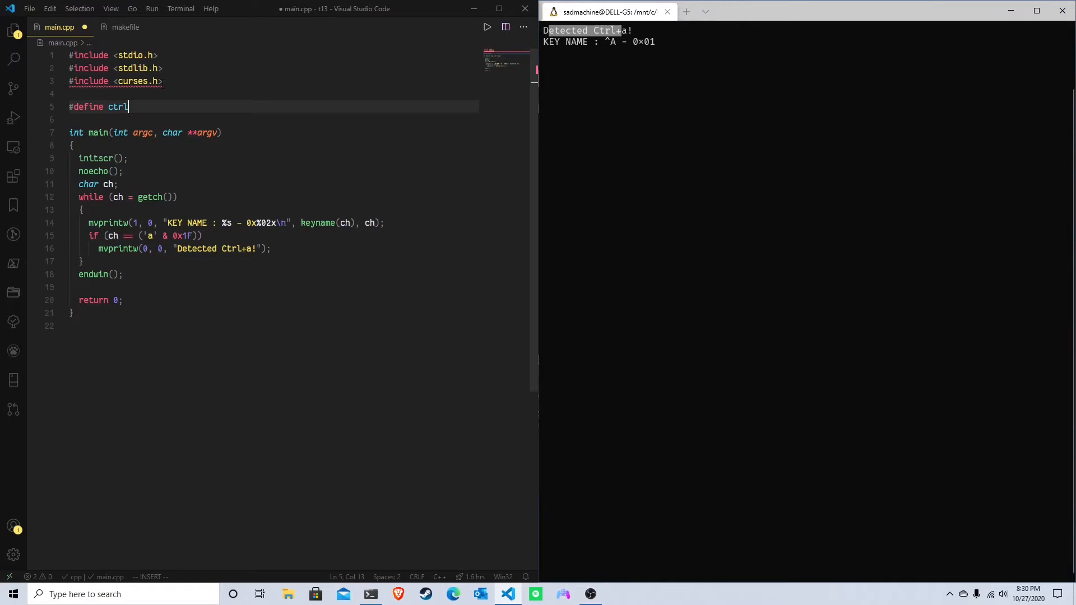
type("(x)")
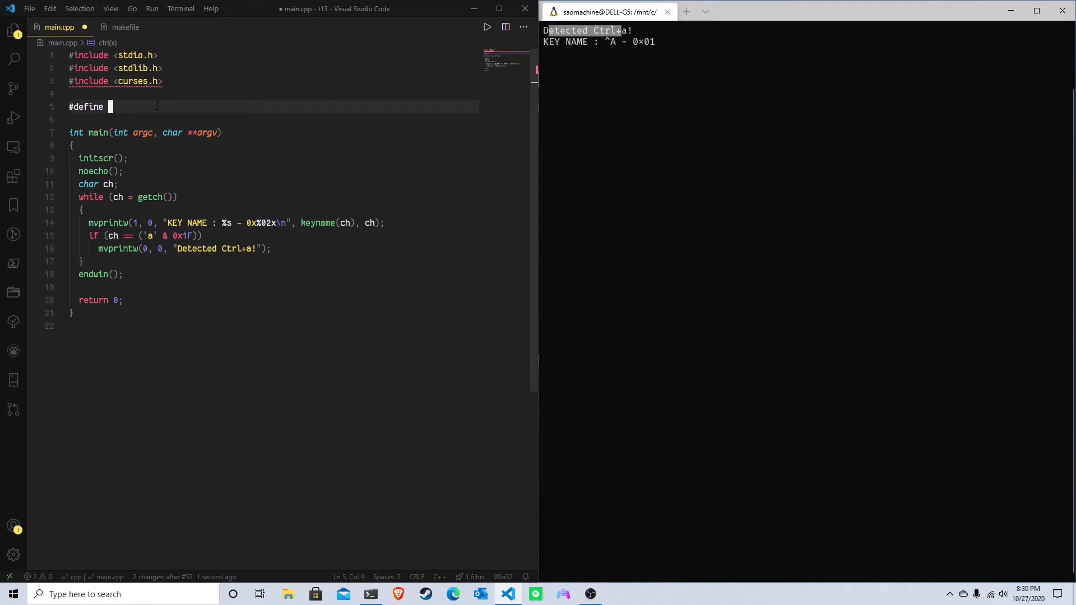
type("ctrl(x)")
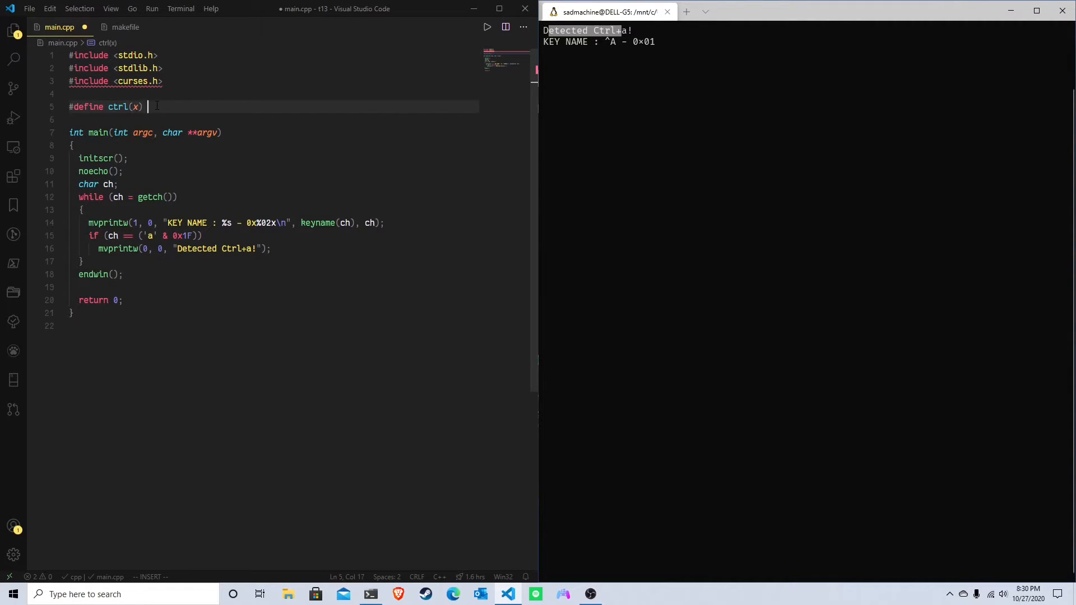
type("()")
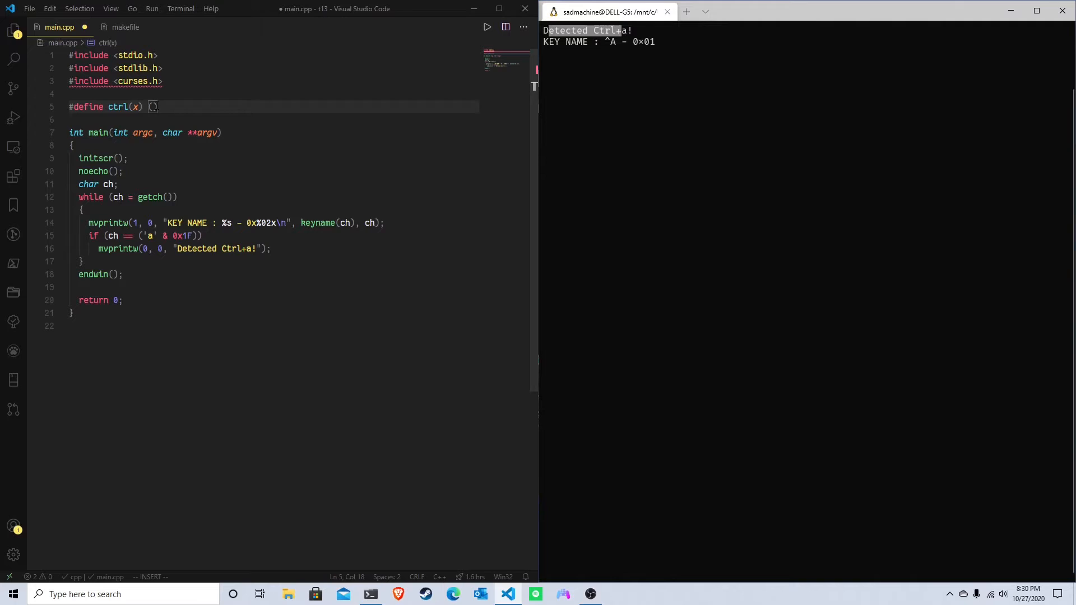
type("x")
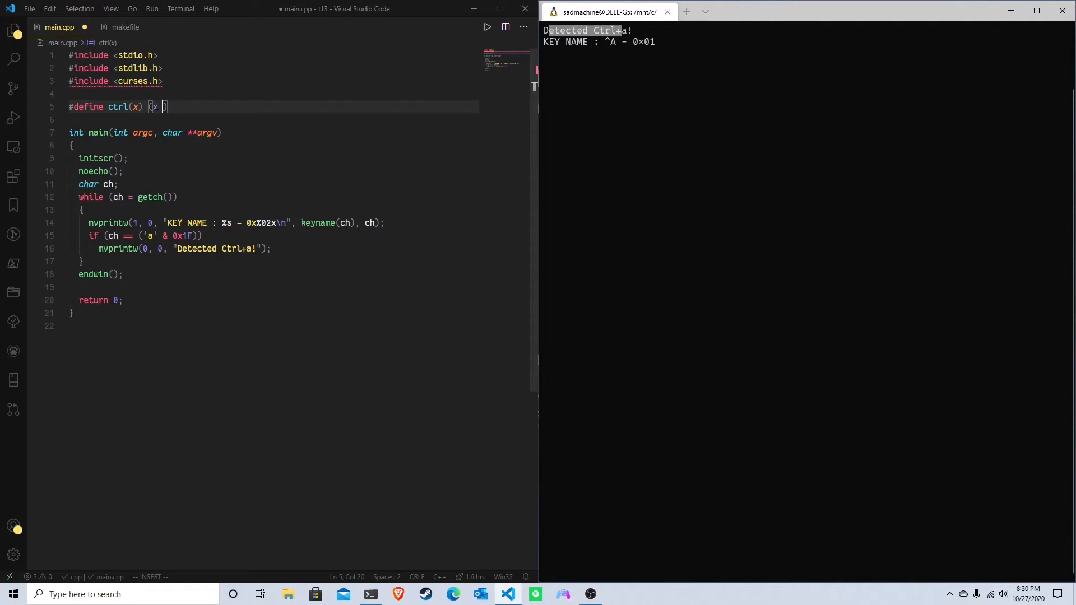
type("& 0")
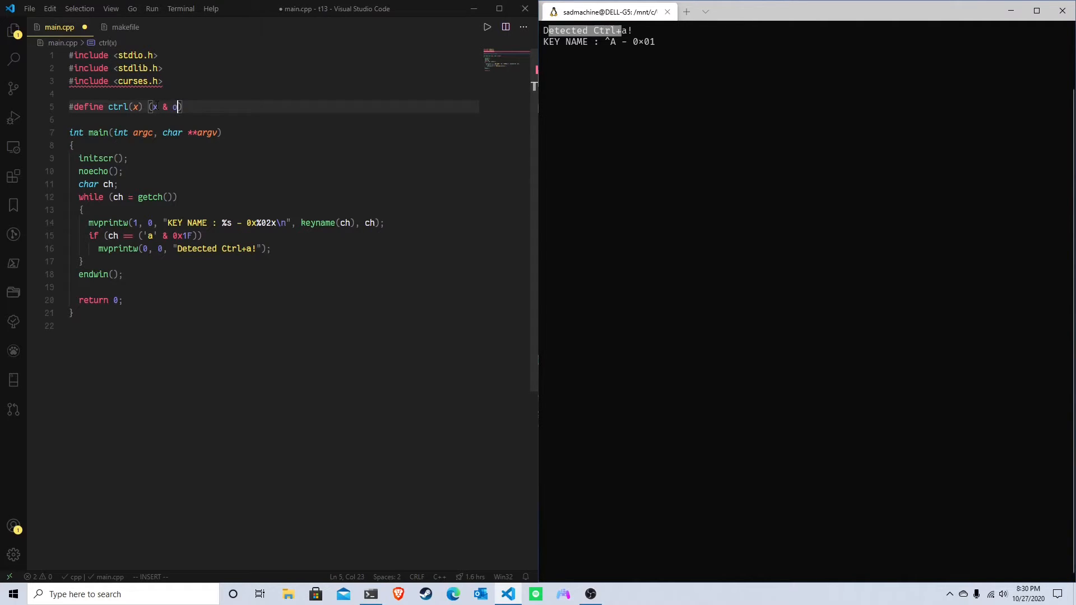
type("x1F")
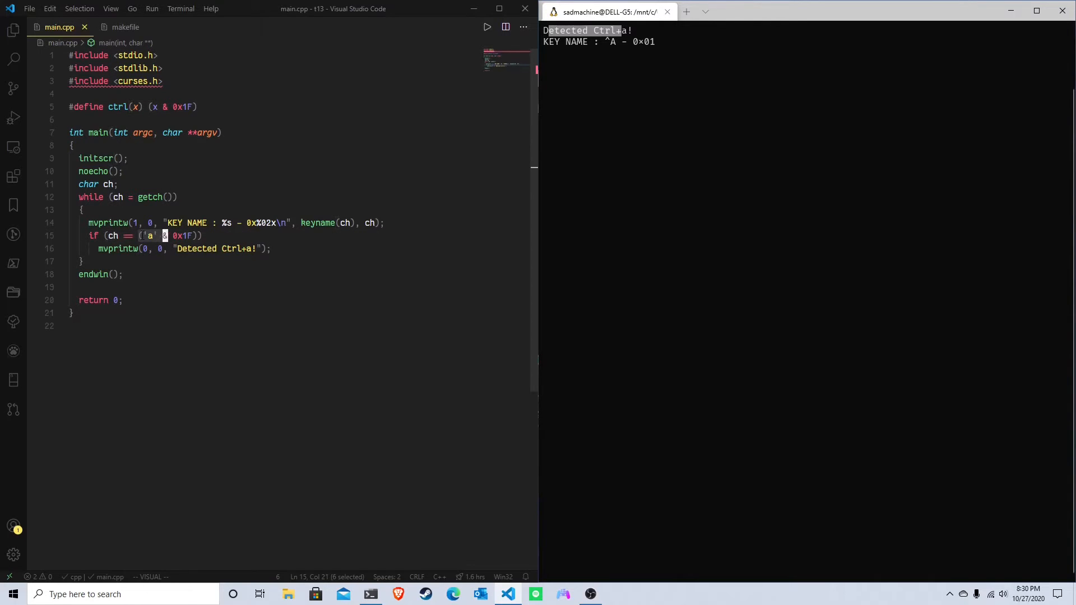
Rewrite the condition to compare ch with ctrl('a').
type("ctrl(")
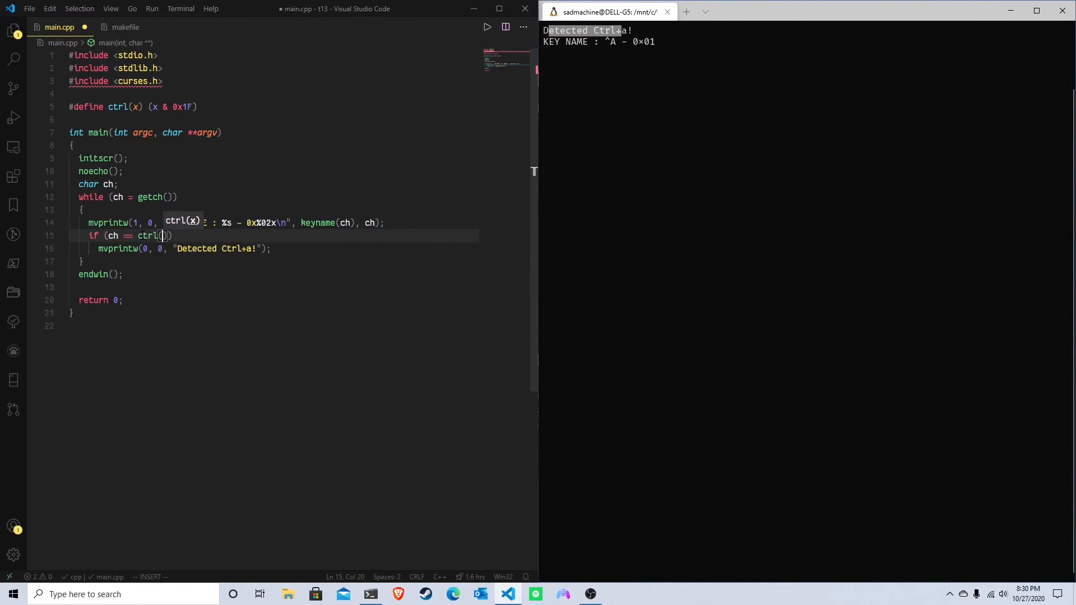
type("'a")
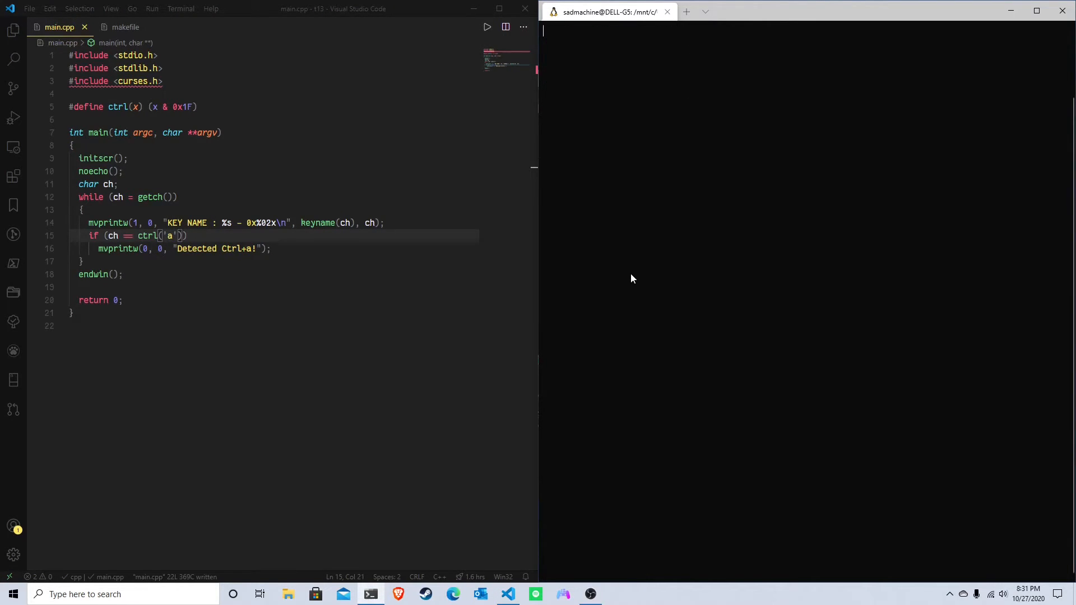
Test Ctrl+A, Ctrl+K, Ctrl+J and Ctrl+L in the rebuilt program.
key("ctrl+a")
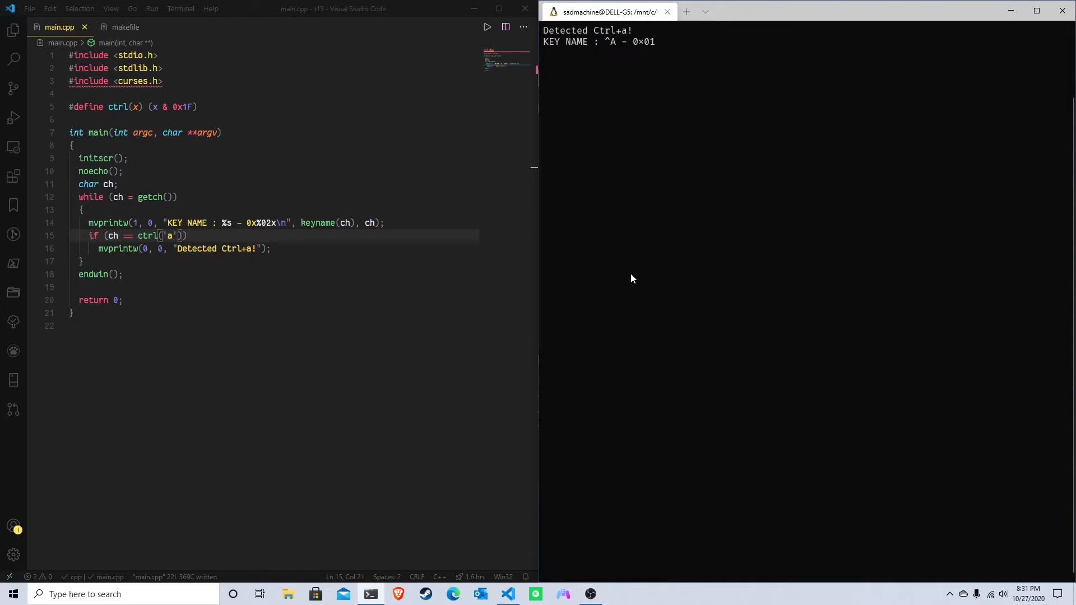
key("ctrl+k")
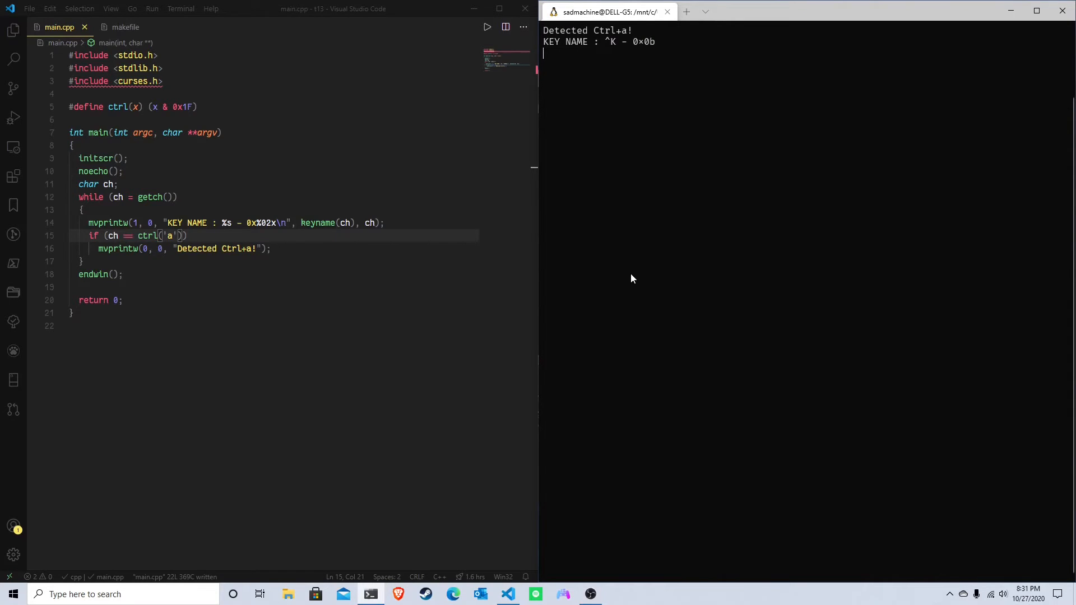
key("ctrl+j")
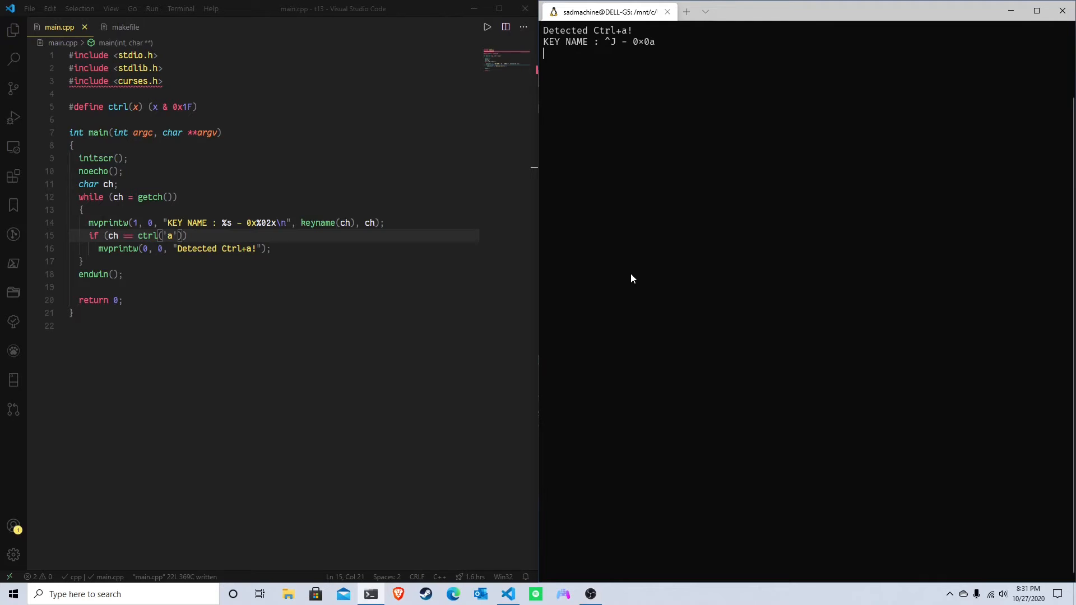
key("ctrl+l")
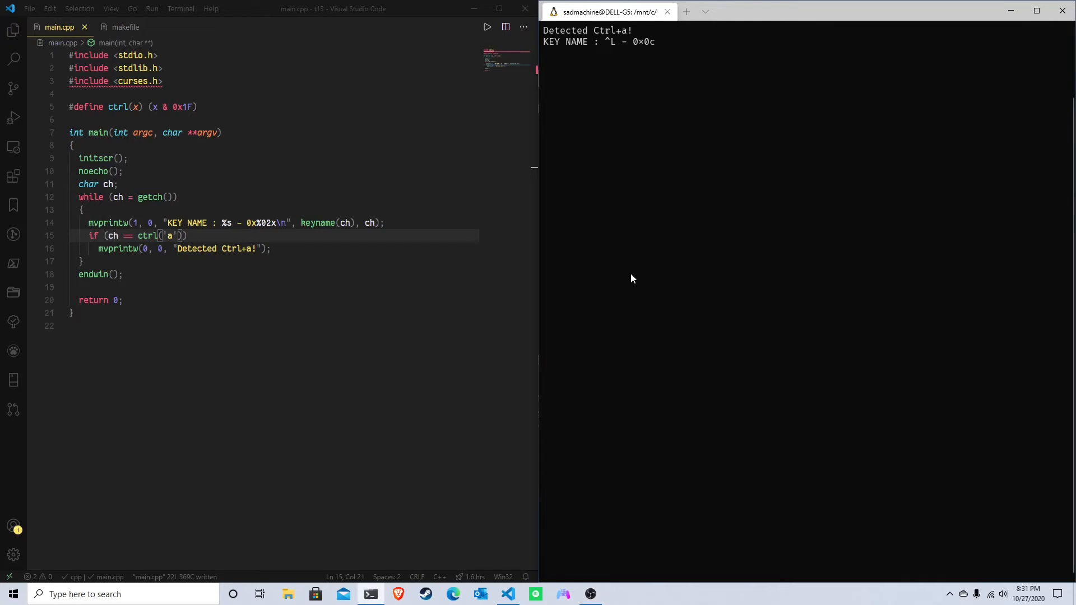
mouse_move(611, 270)
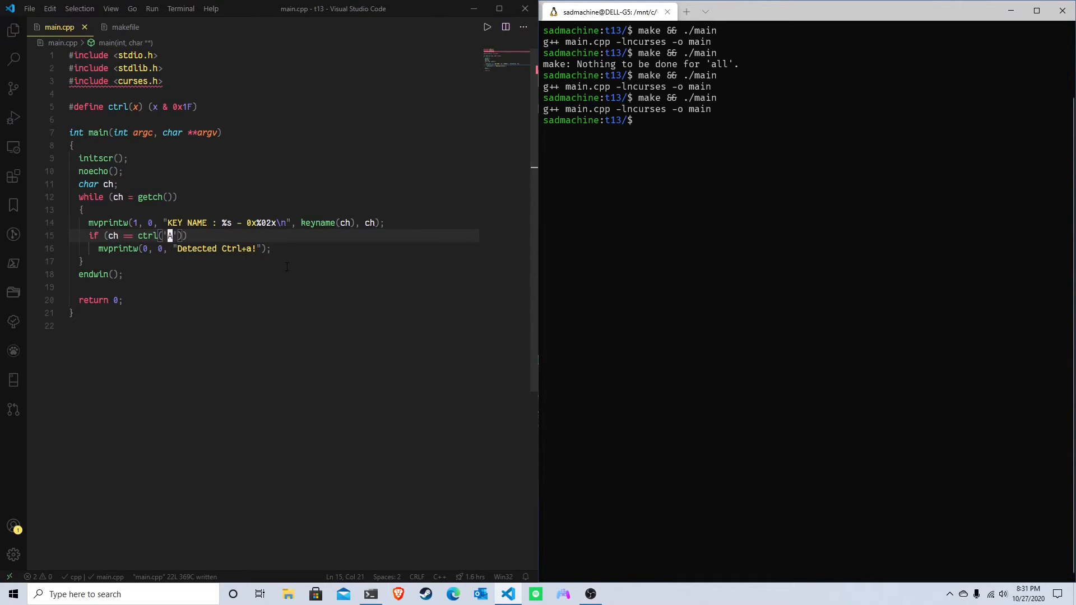
mouse_move(716, 188)
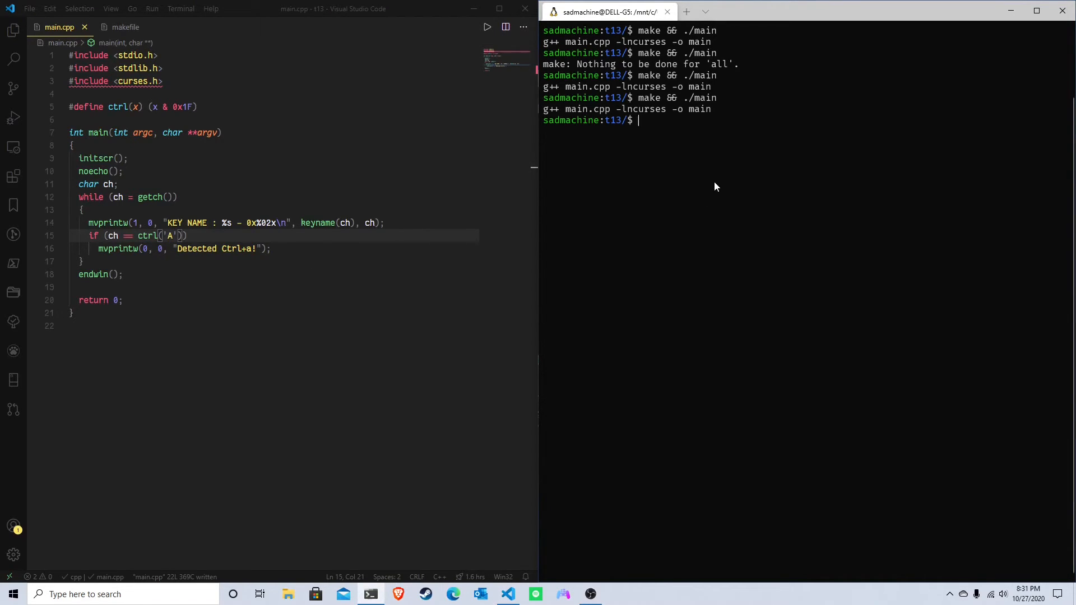
Rerun make && ./main after changing the condition to ctrl('A').
key("ctrl+a")
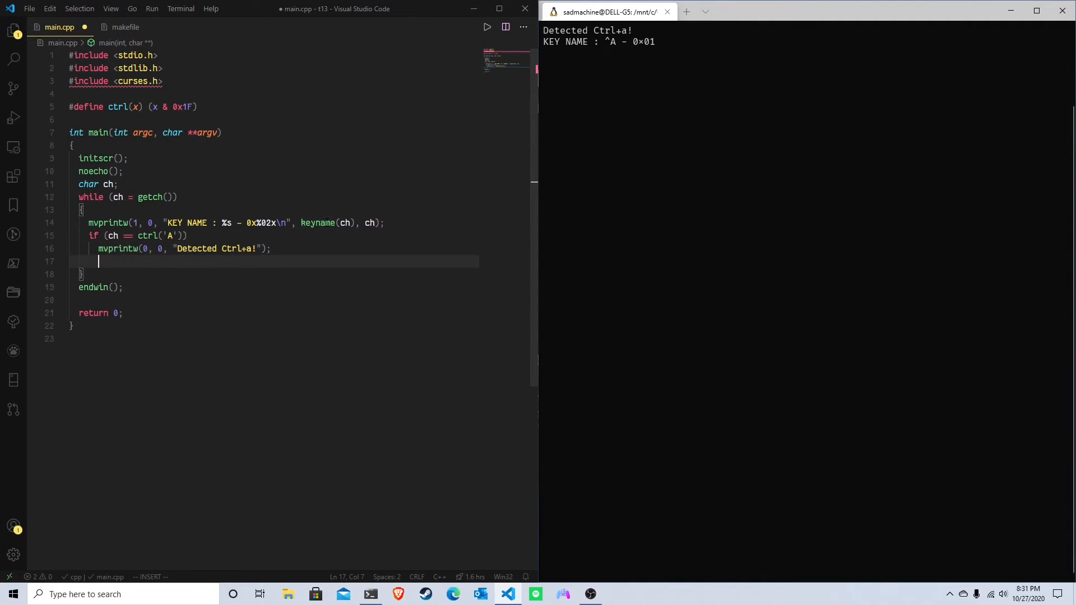
key("Home")
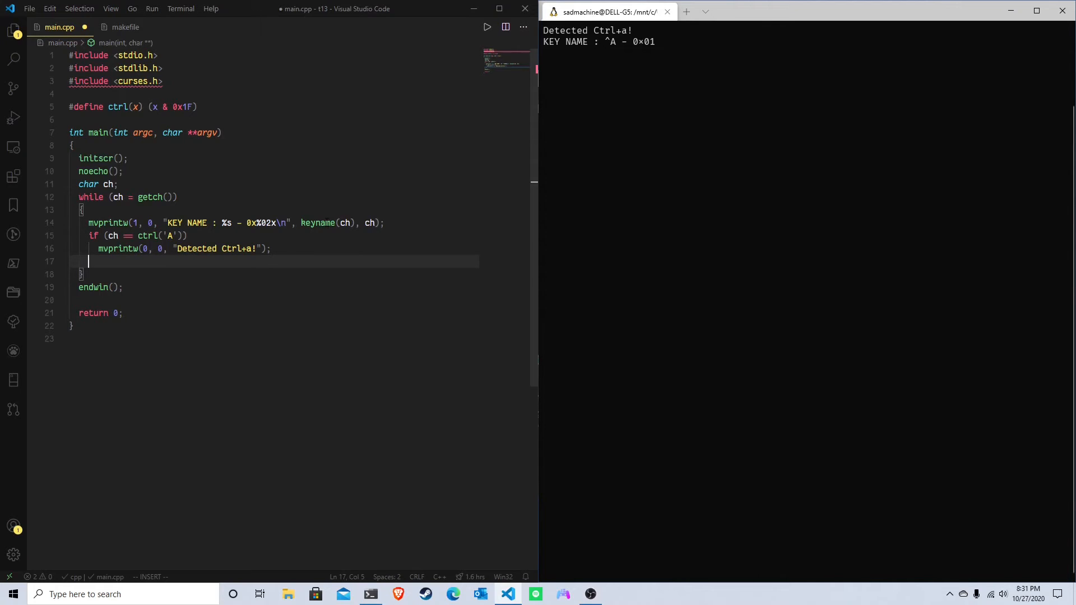
type("if ()")
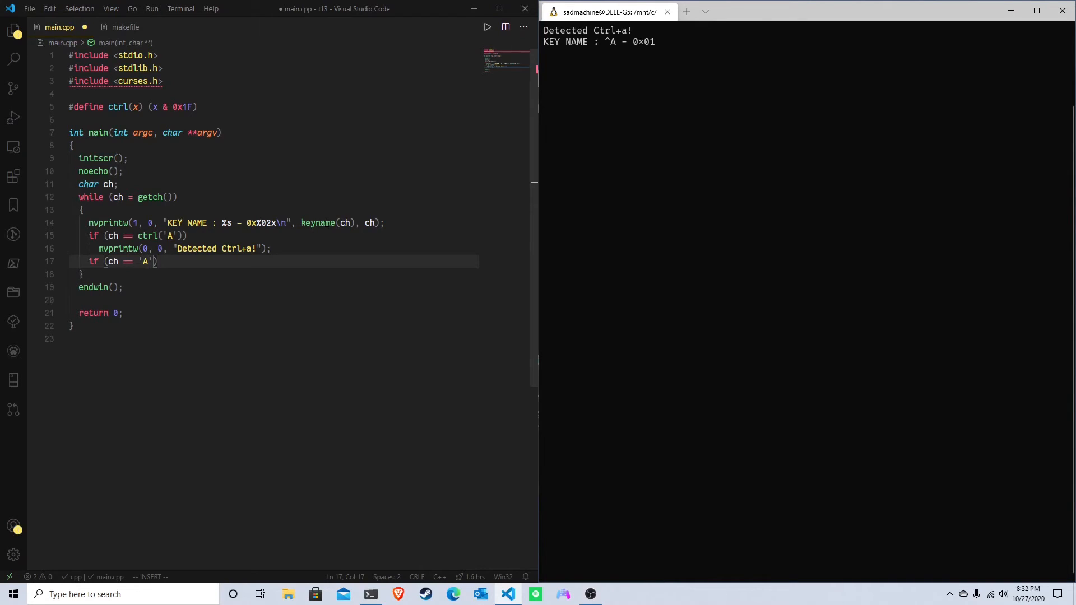
key("BackSpace")
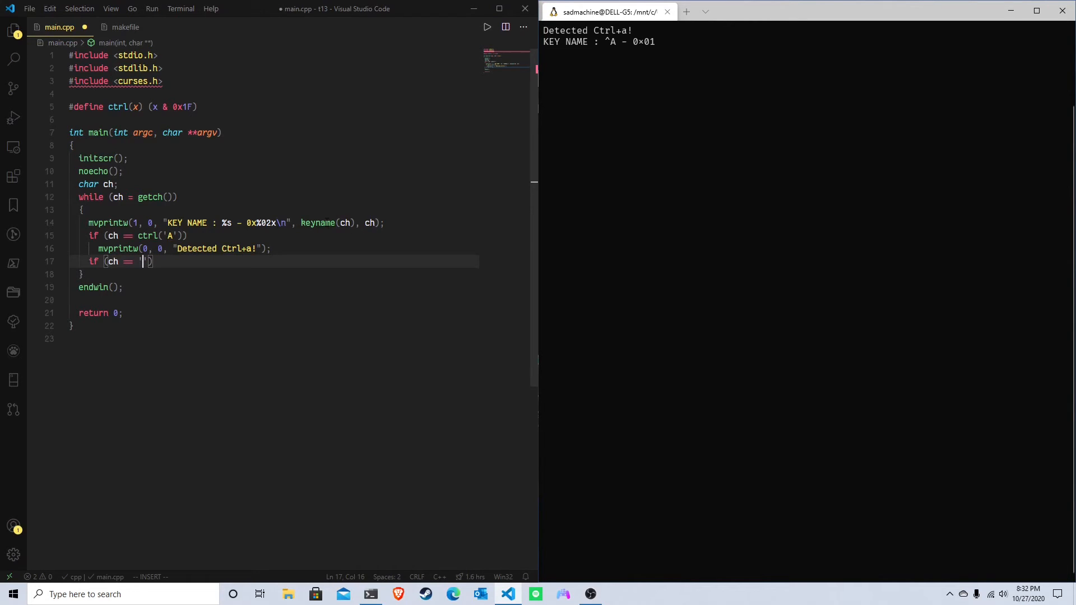
type("ctrl+shift+")
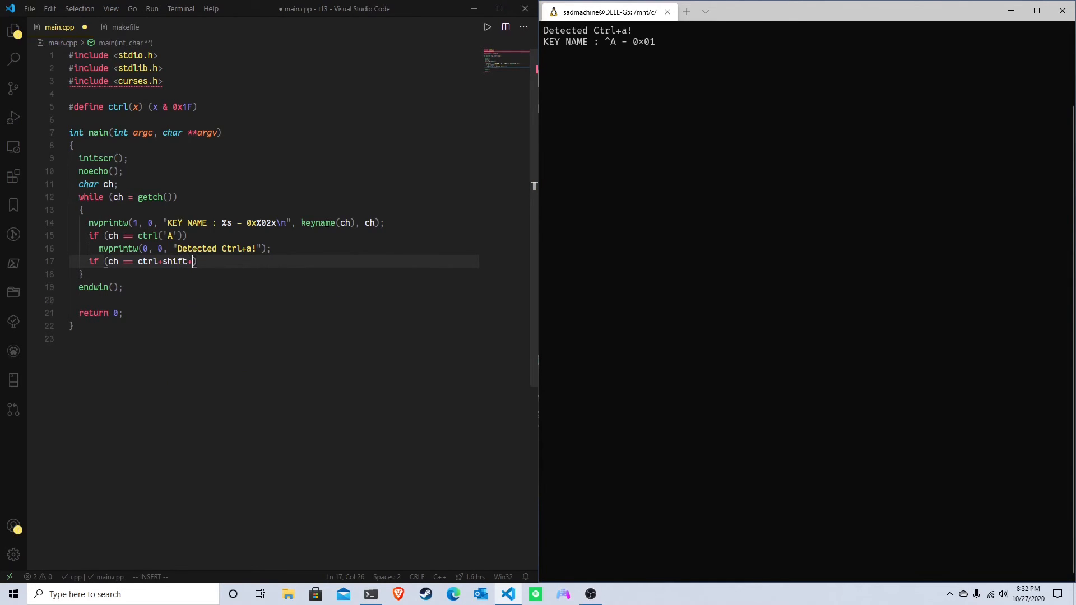
type("a")
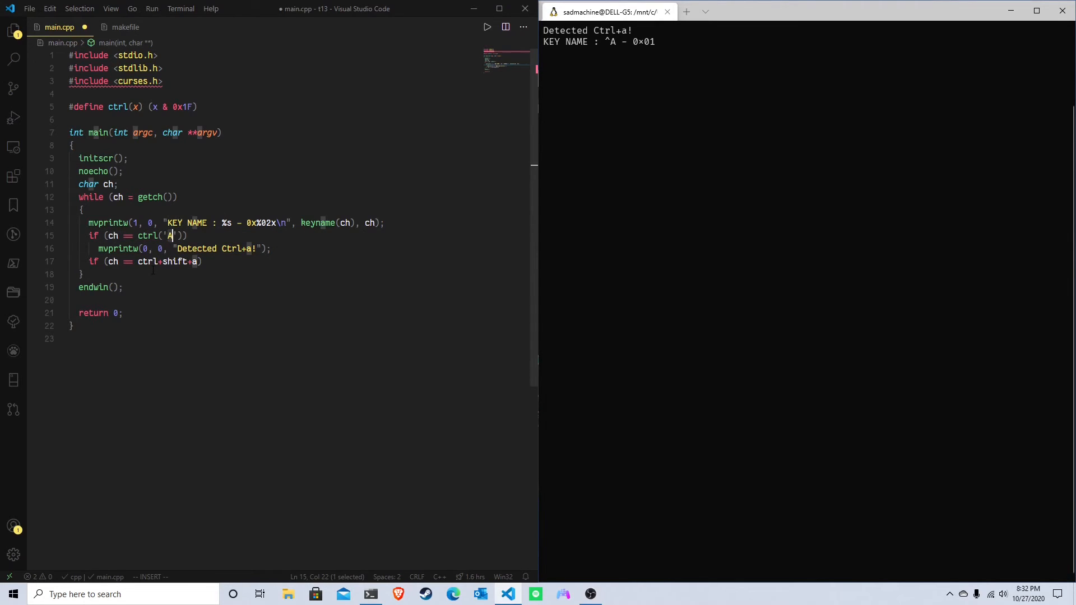
key("Escape")
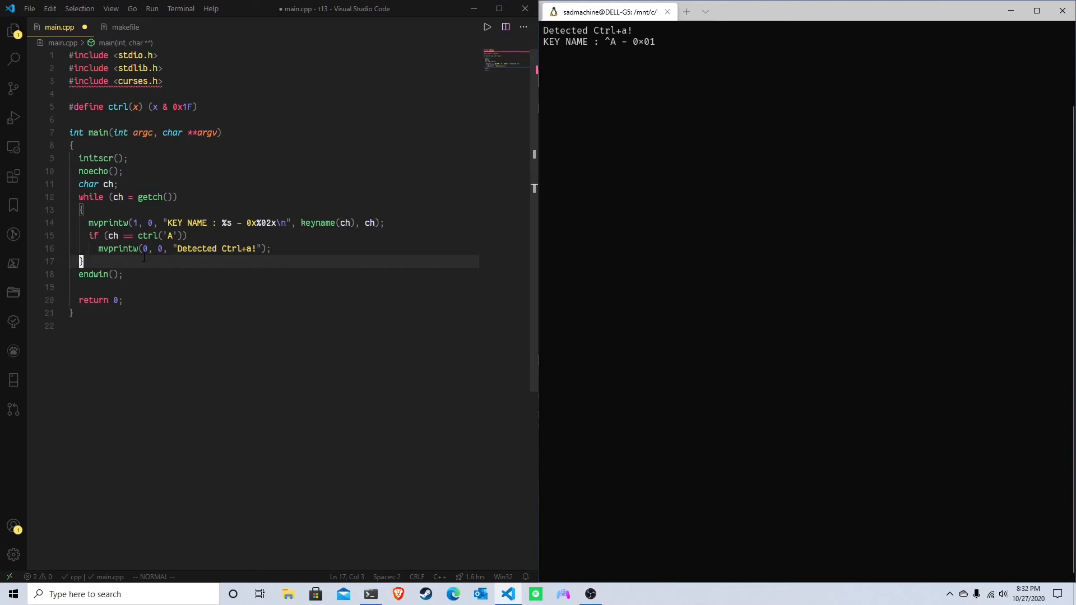
Save main.cpp with only the ctrl('A') check.
key("ctrl+s")
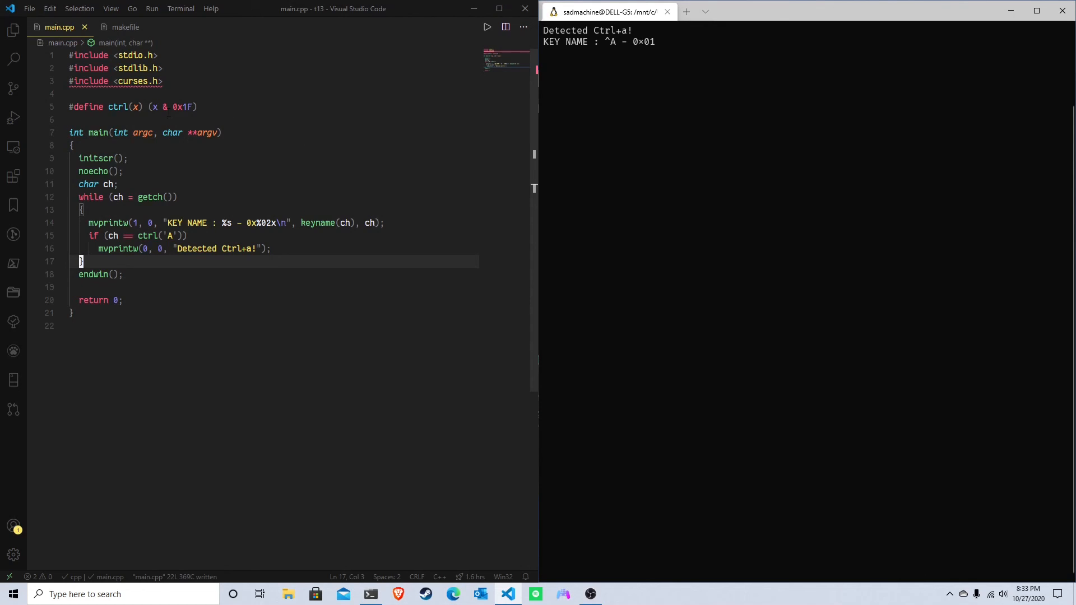
left_click(80, 8)
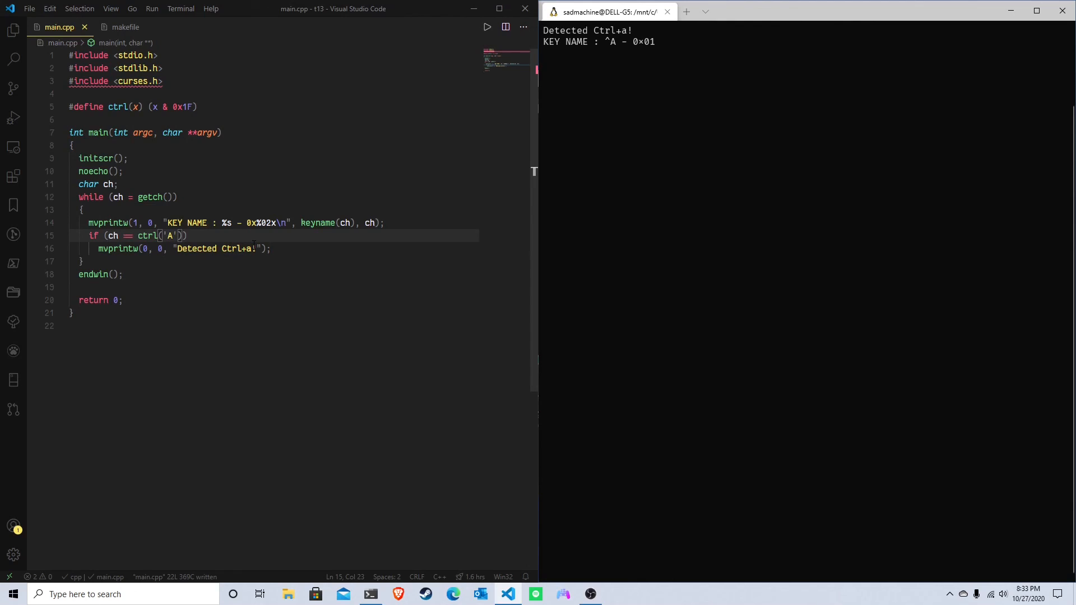
mouse_move(229, 249)
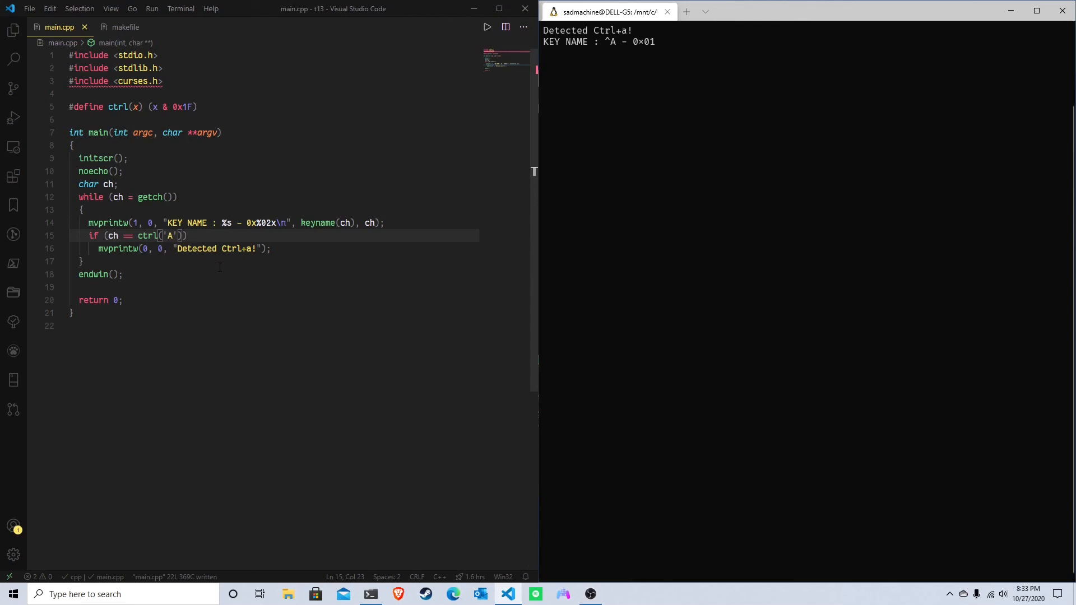
mouse_move(788, 458)
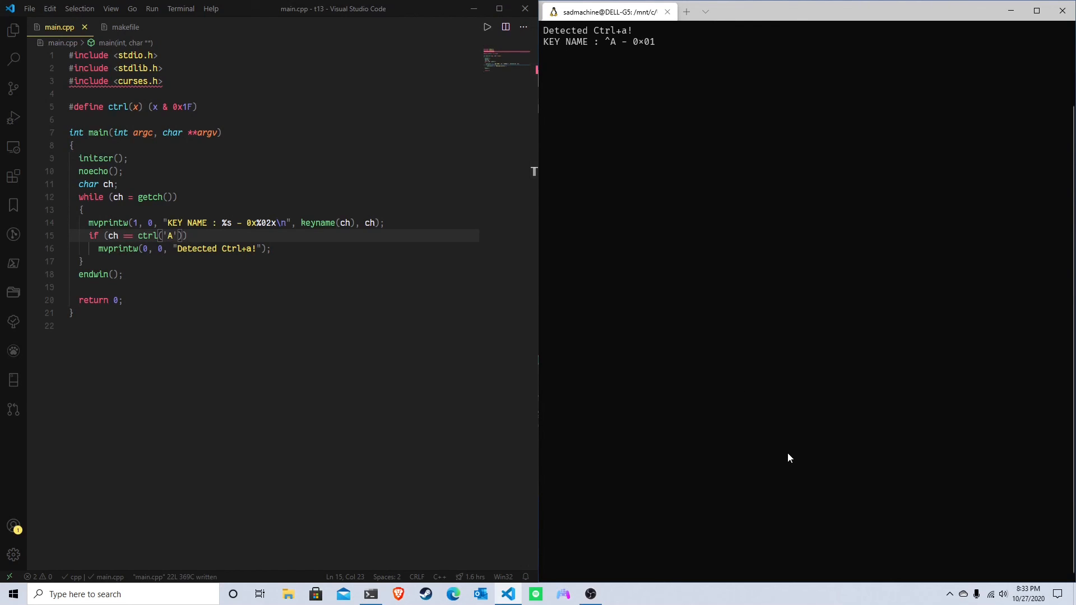
left_click(950, 595)
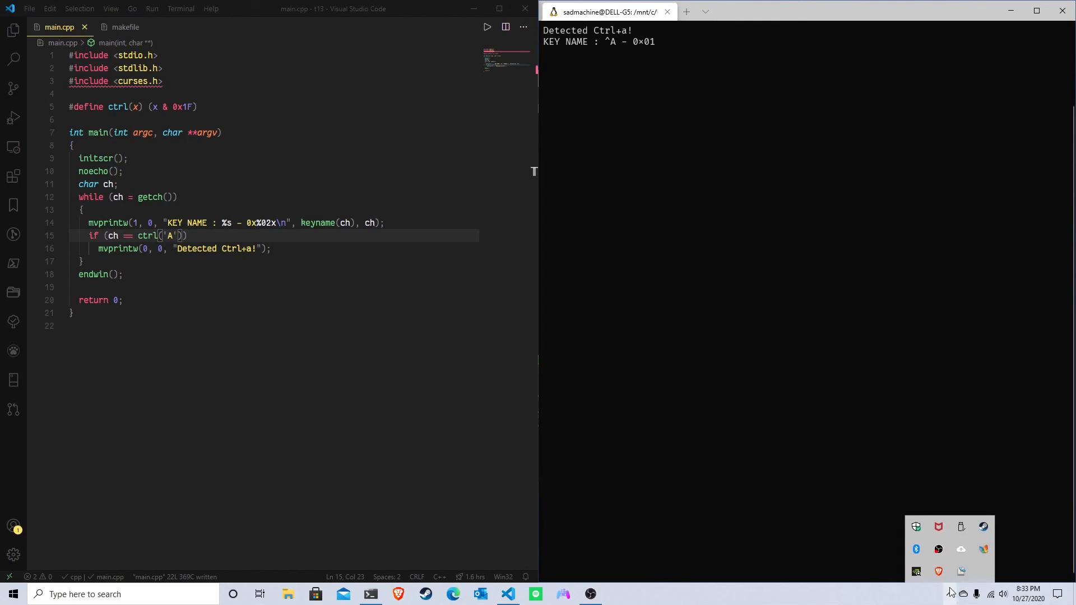